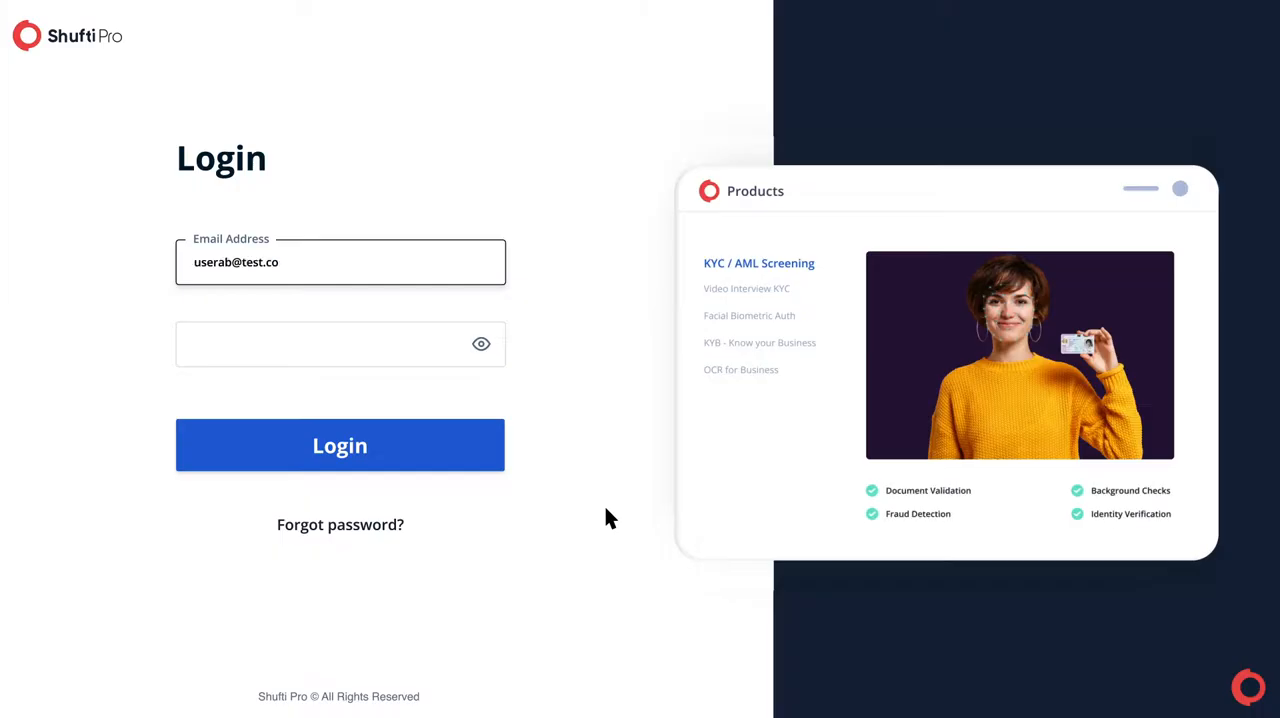
# Sign in with the account email and password to reach the dashboard.
pyautogui.click(339, 445)
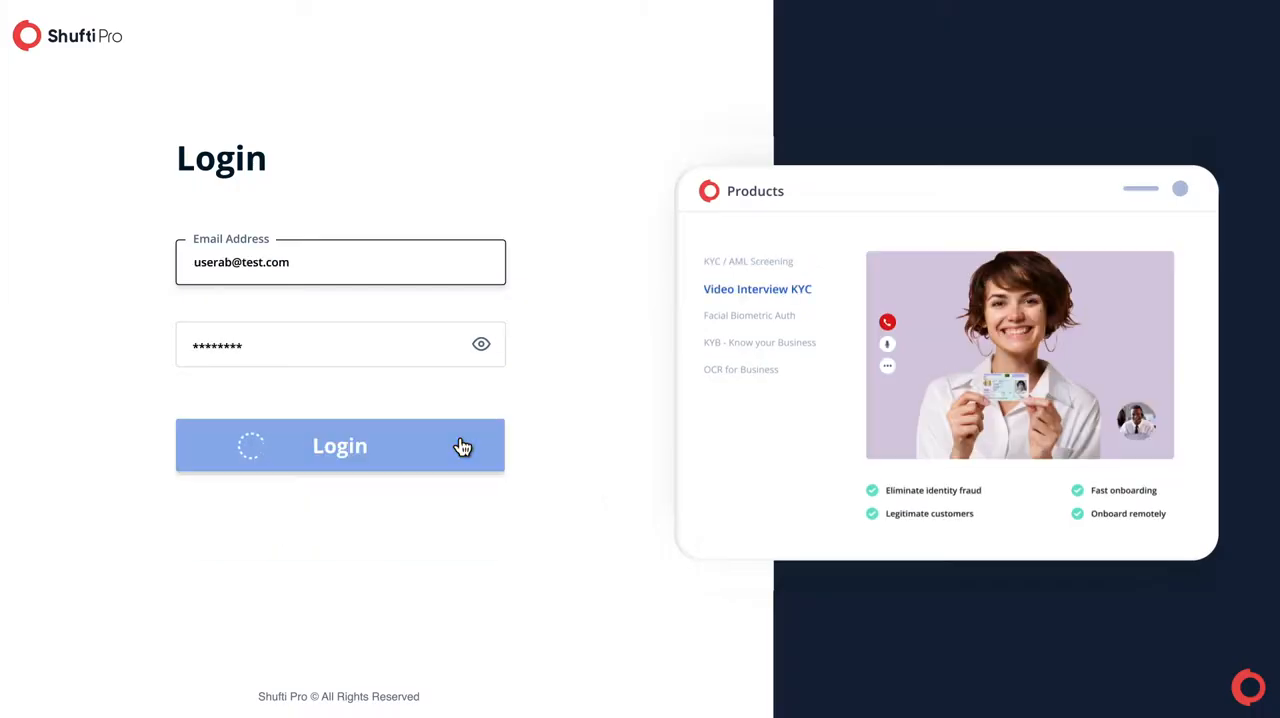
pyautogui.click(339, 445)
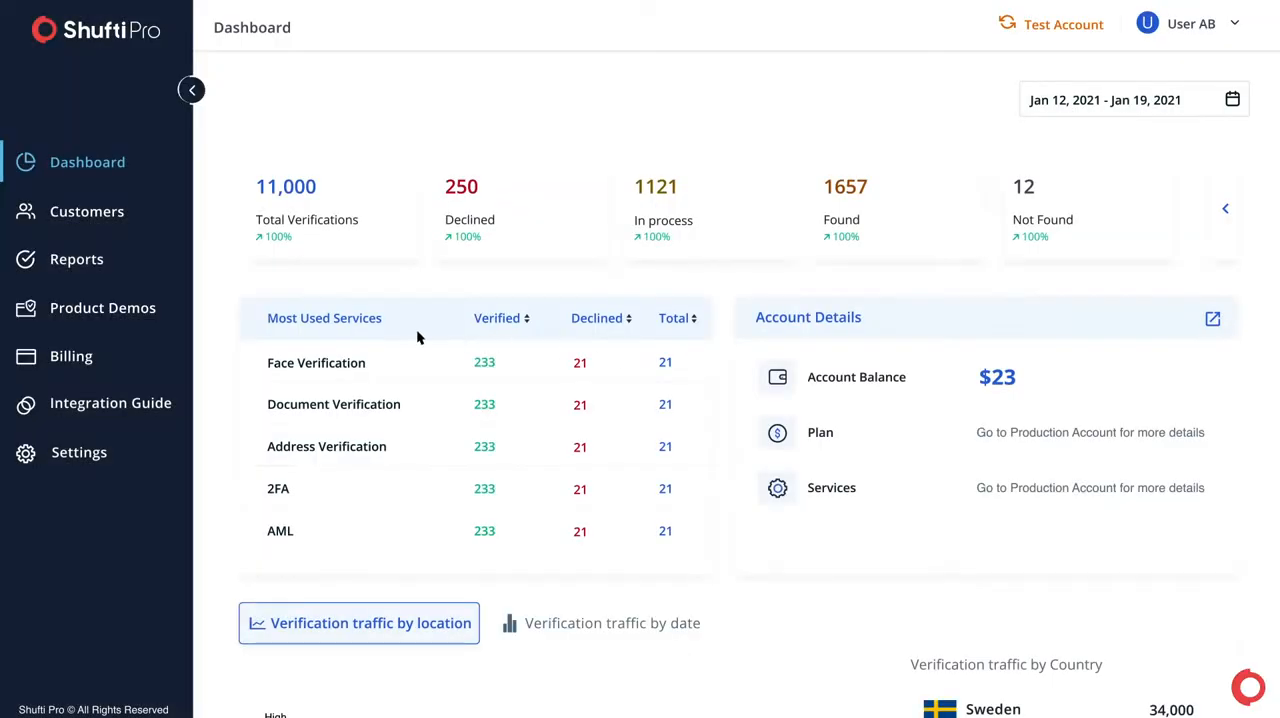
# Start the OCR for Business demo from the Product Demos list.
pyautogui.click(103, 307)
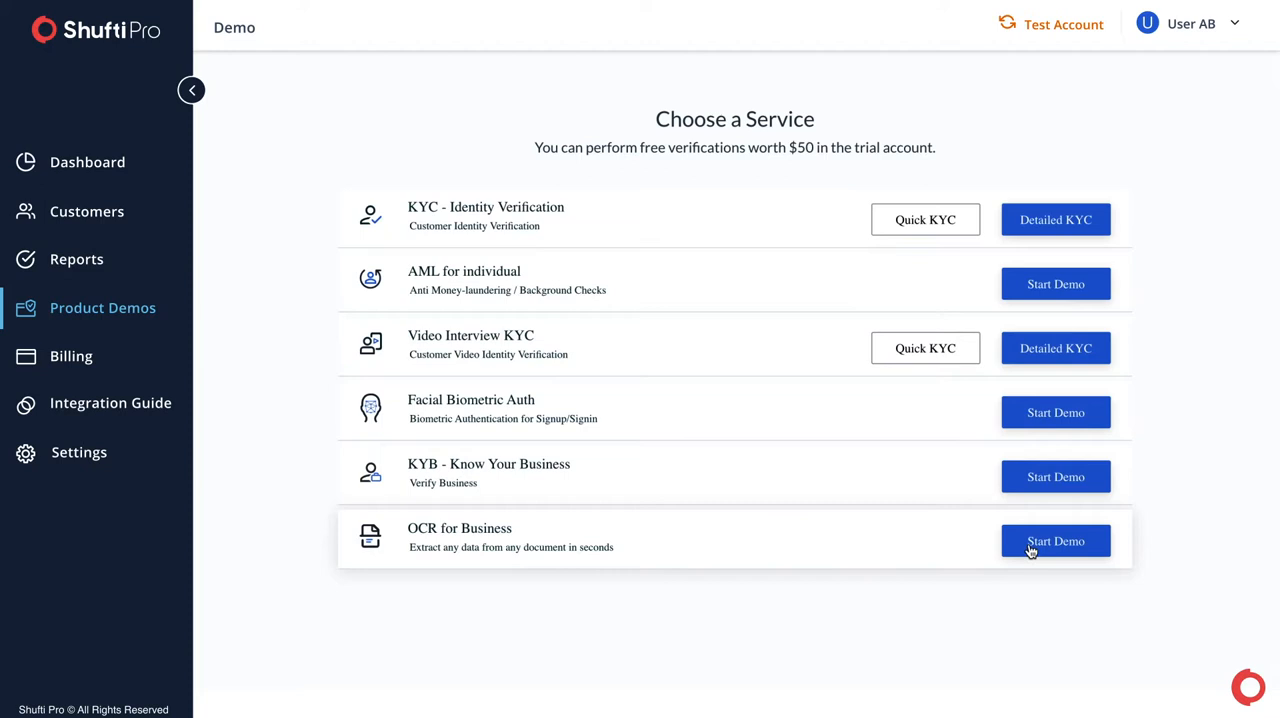
pyautogui.click(1055, 541)
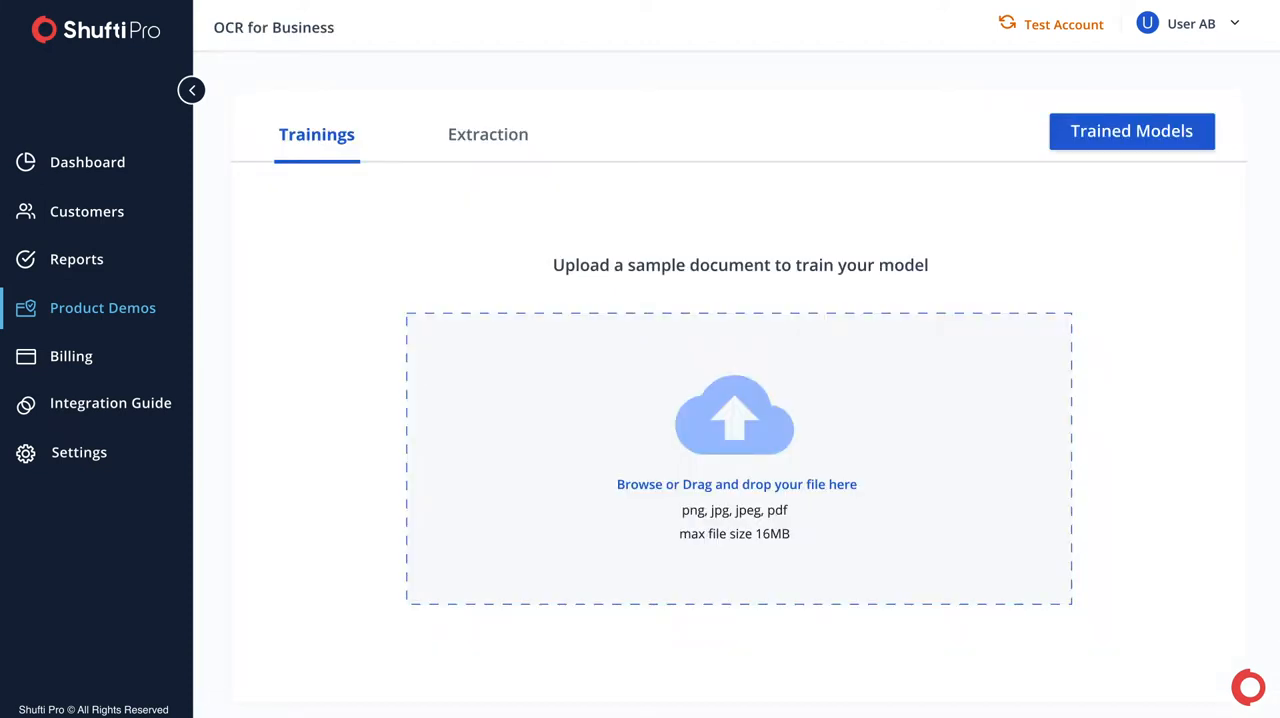
pyautogui.moveTo(1147, 521)
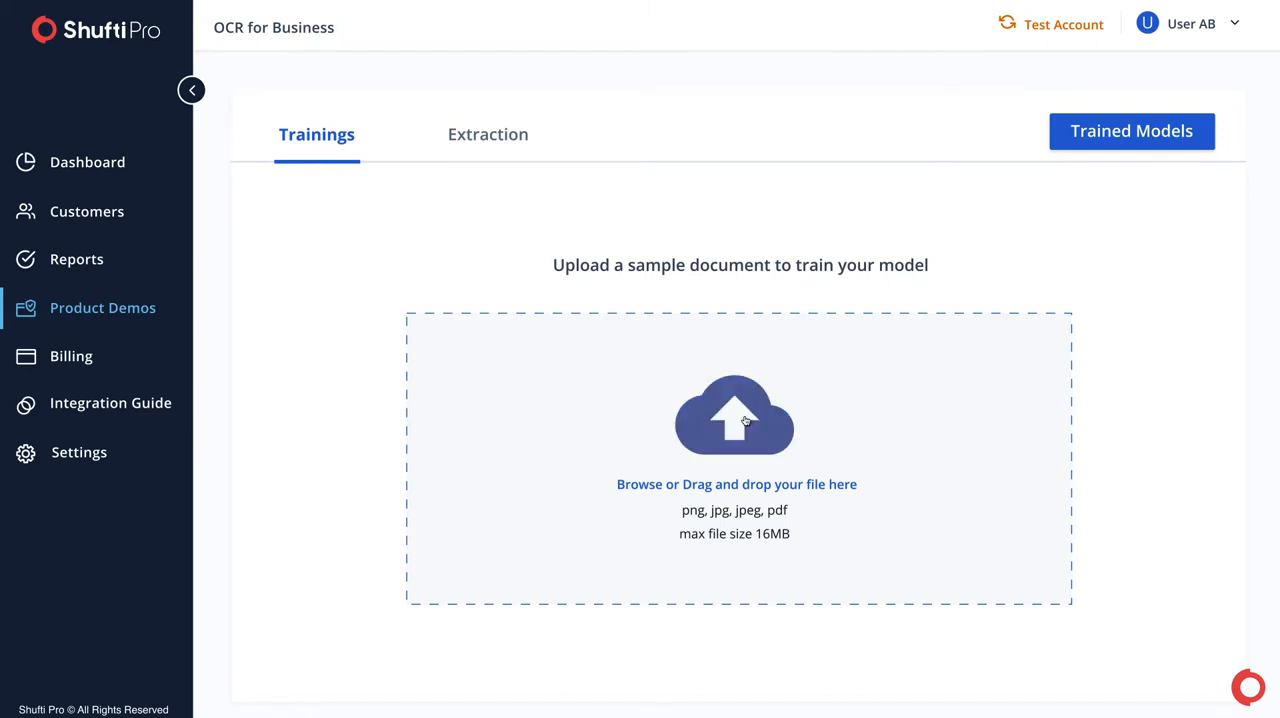
# Upload real_ID_card-01.png from Downloads as the sample bank statement.
pyautogui.click(734, 420)
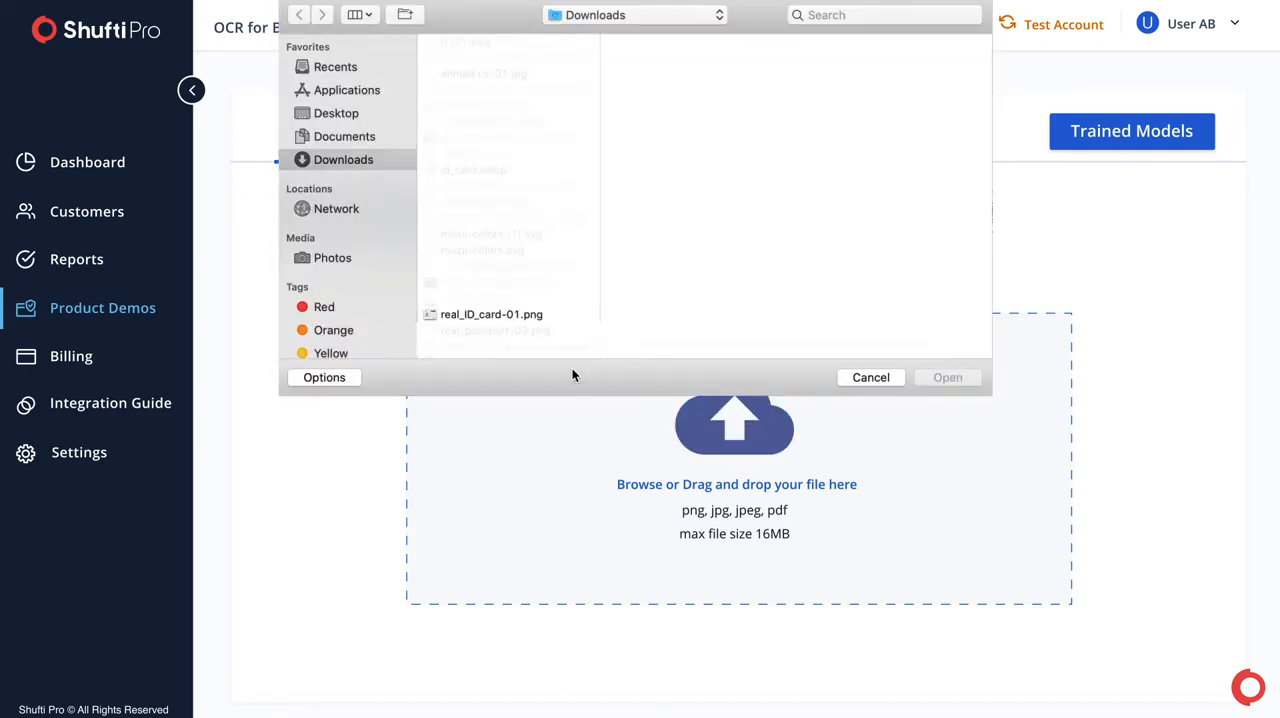
pyautogui.click(491, 314)
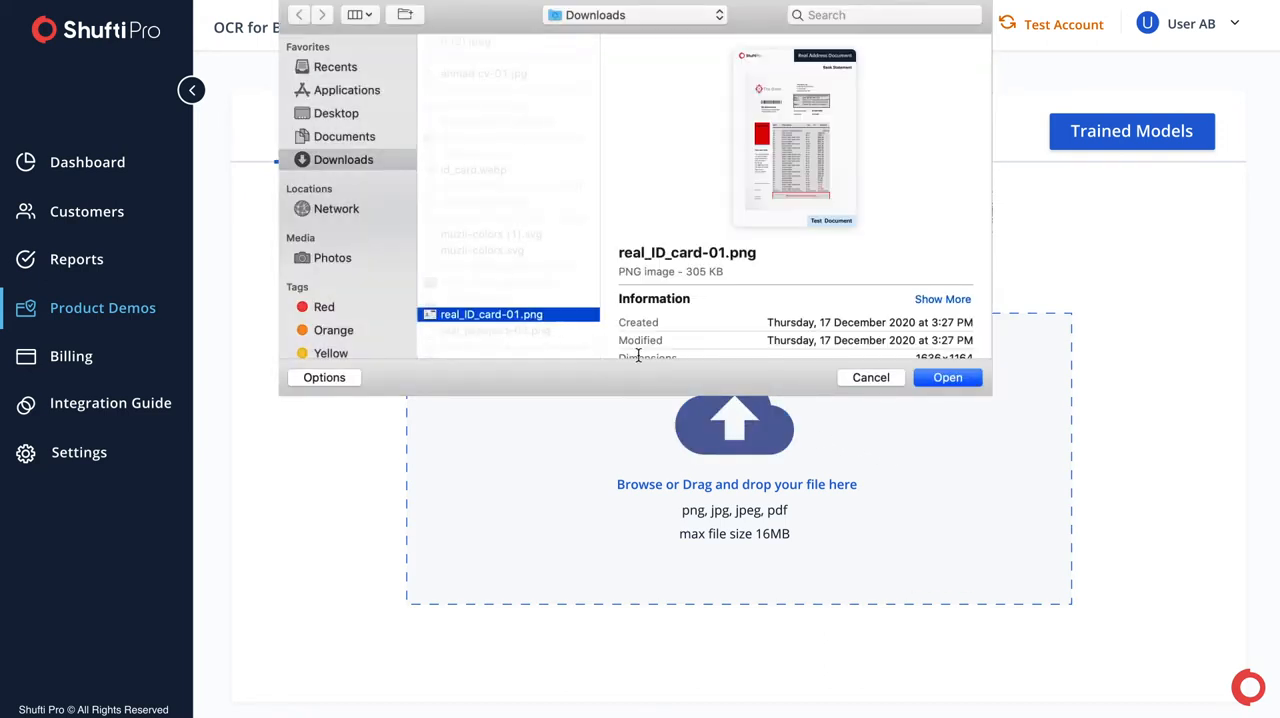
pyautogui.click(946, 377)
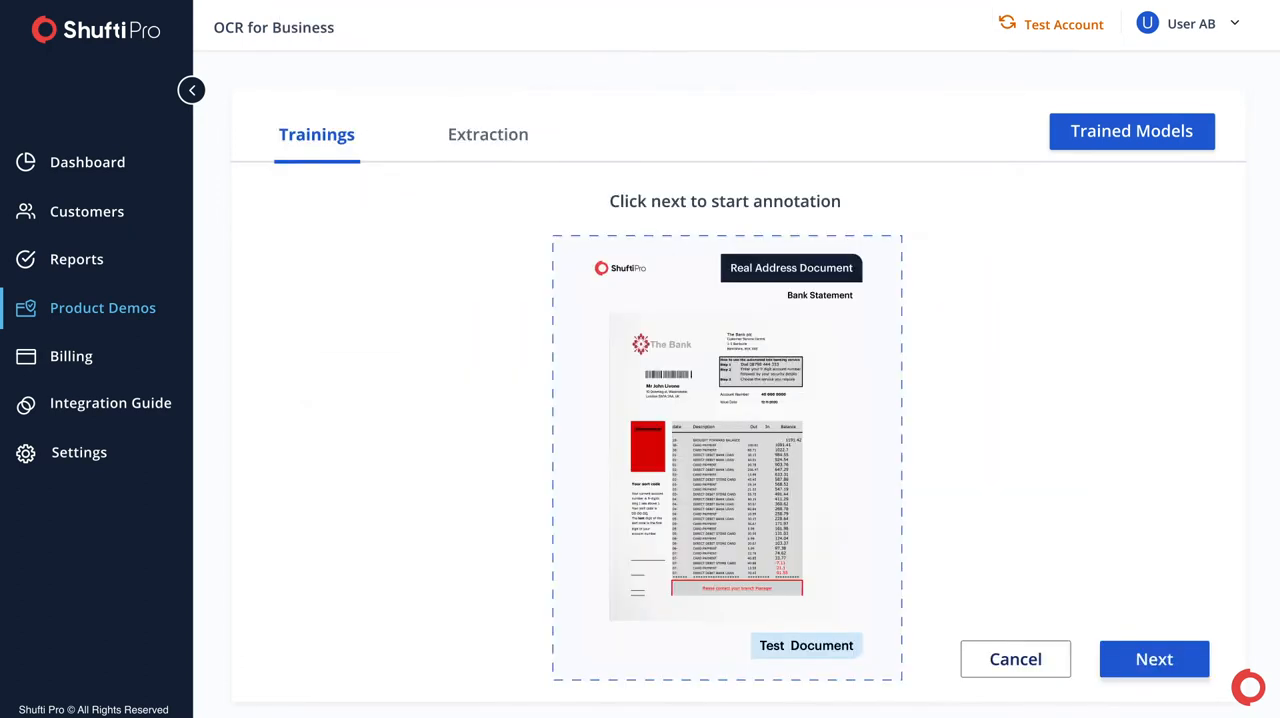
pyautogui.moveTo(1155, 547)
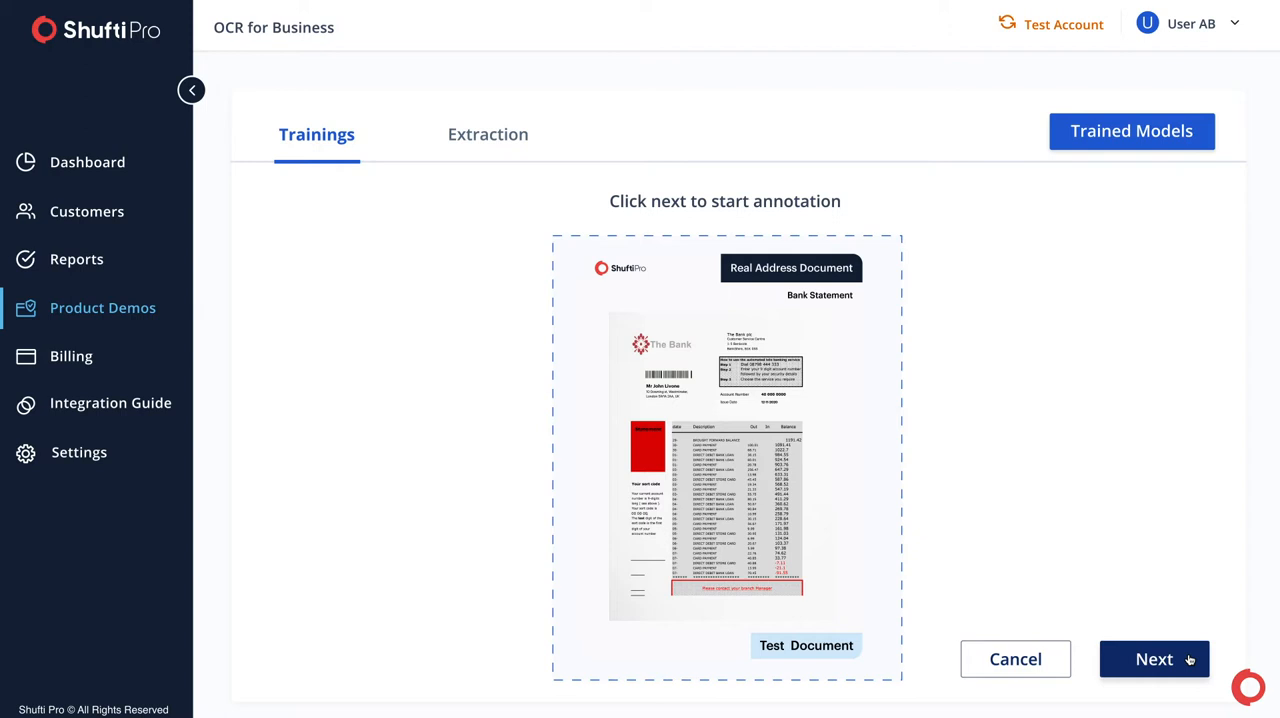
# Box the name, account number and address areas and label them Full Name, Account No. and Full Address.
pyautogui.click(1154, 659)
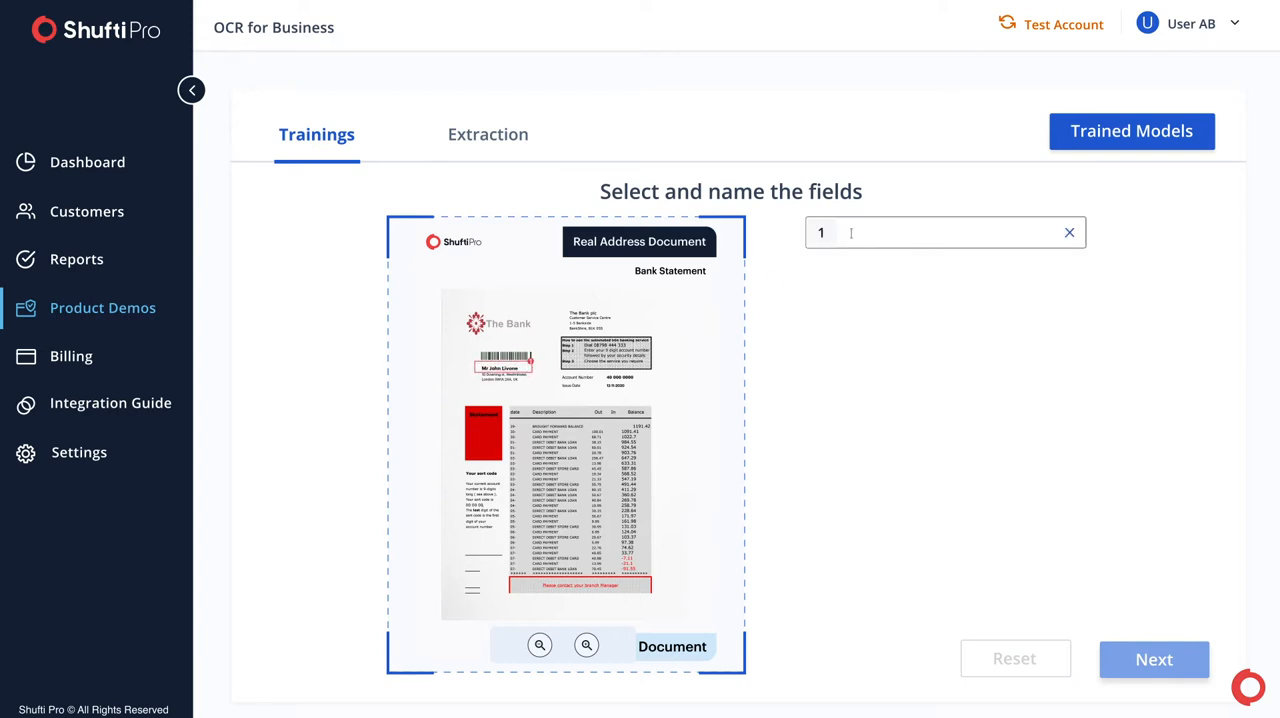
pyautogui.write('Full Name')
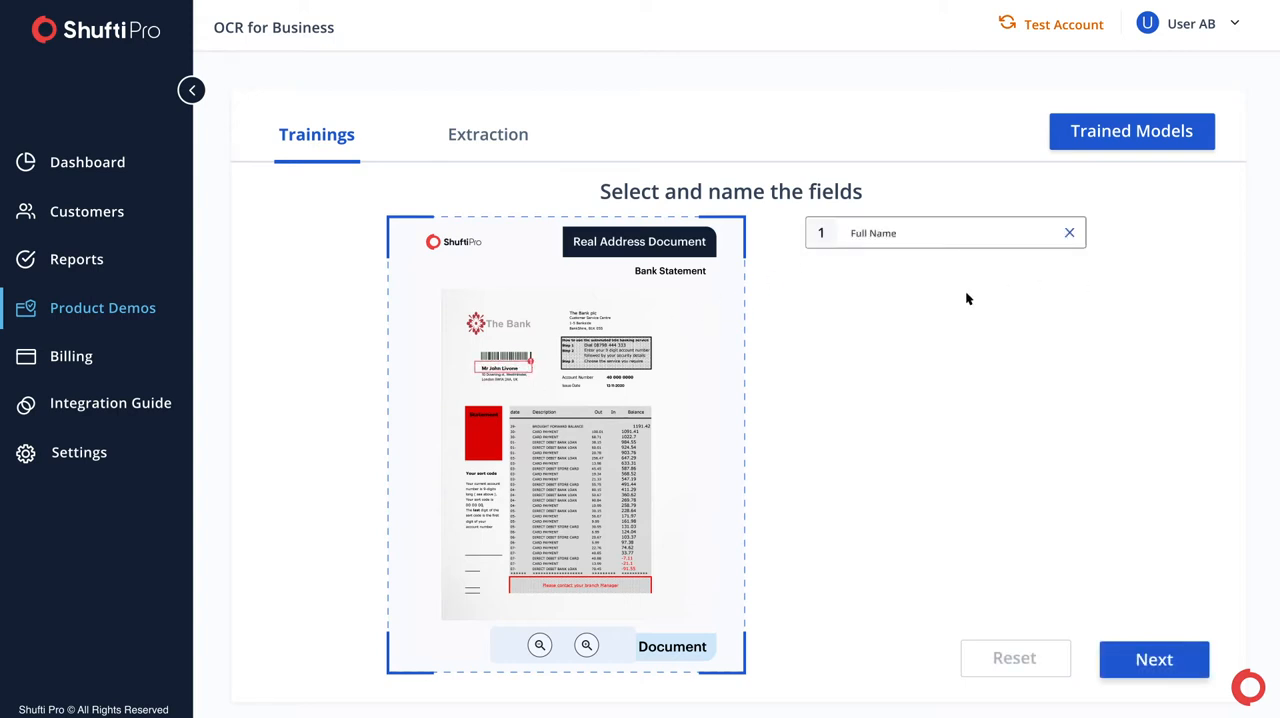
pyautogui.click(598, 375)
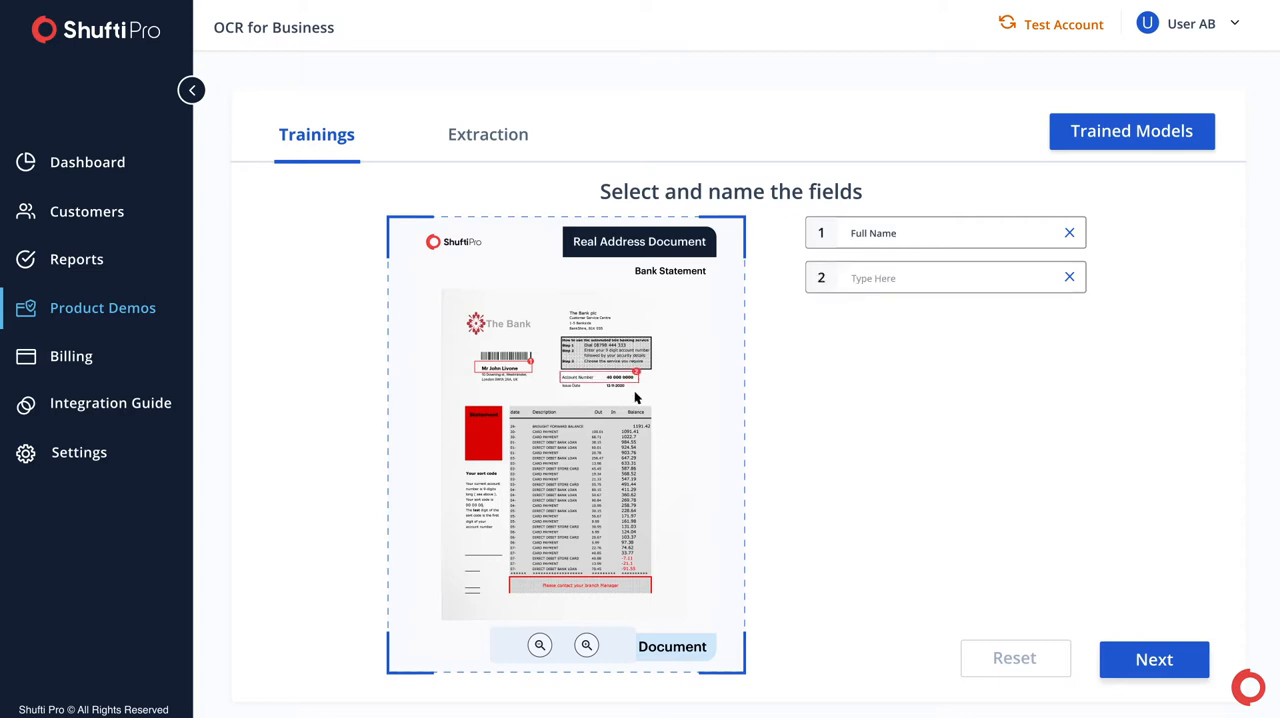
pyautogui.click(945, 277)
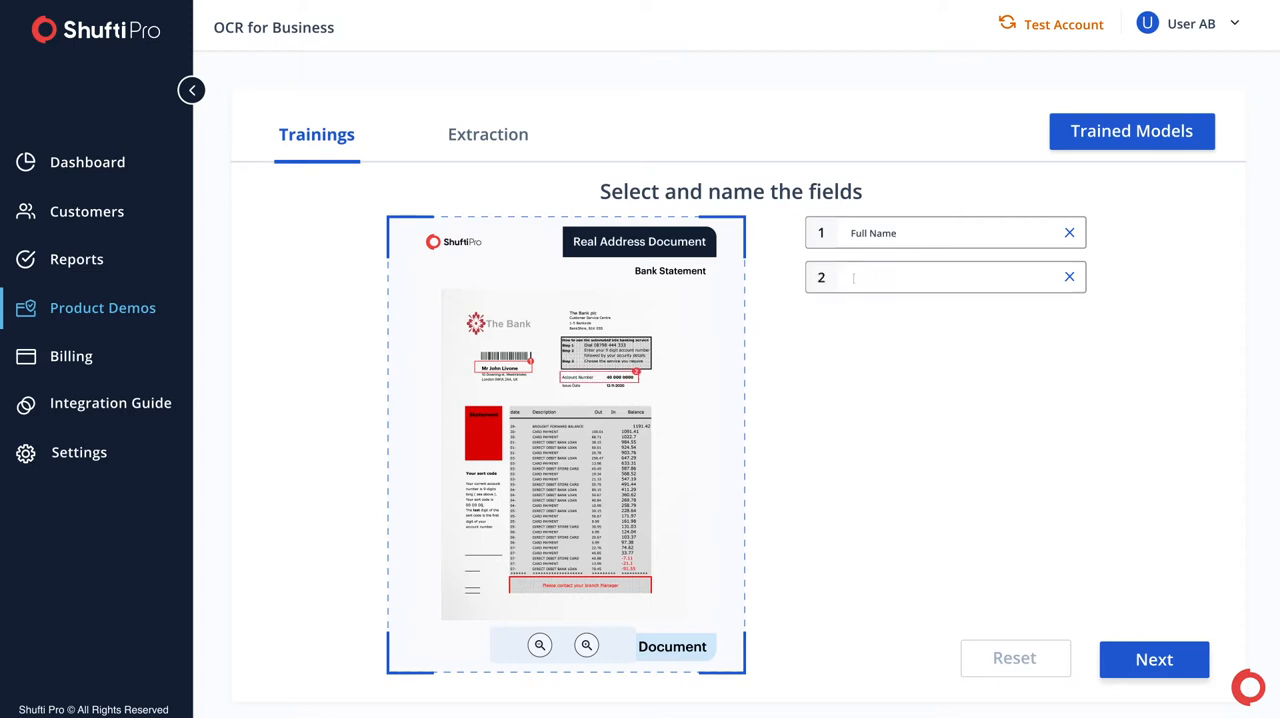
pyautogui.write('Account No.')
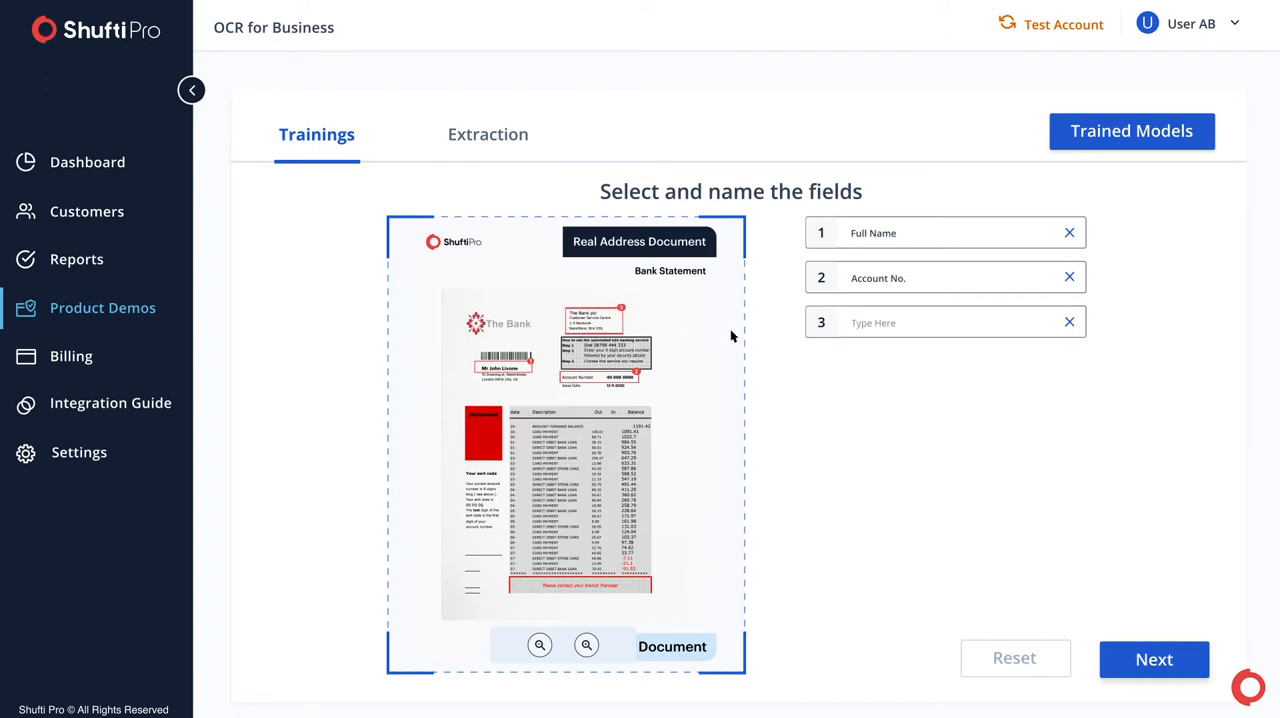
pyautogui.write('Full Addre')
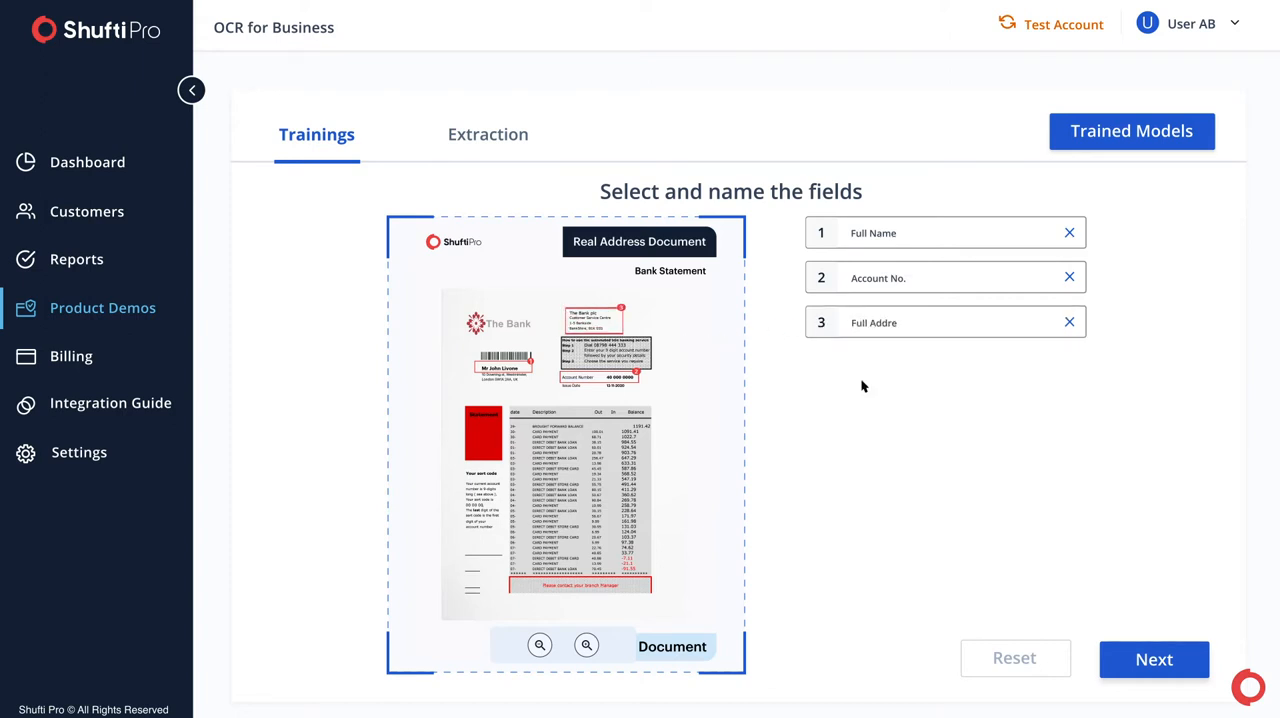
pyautogui.write('ss')
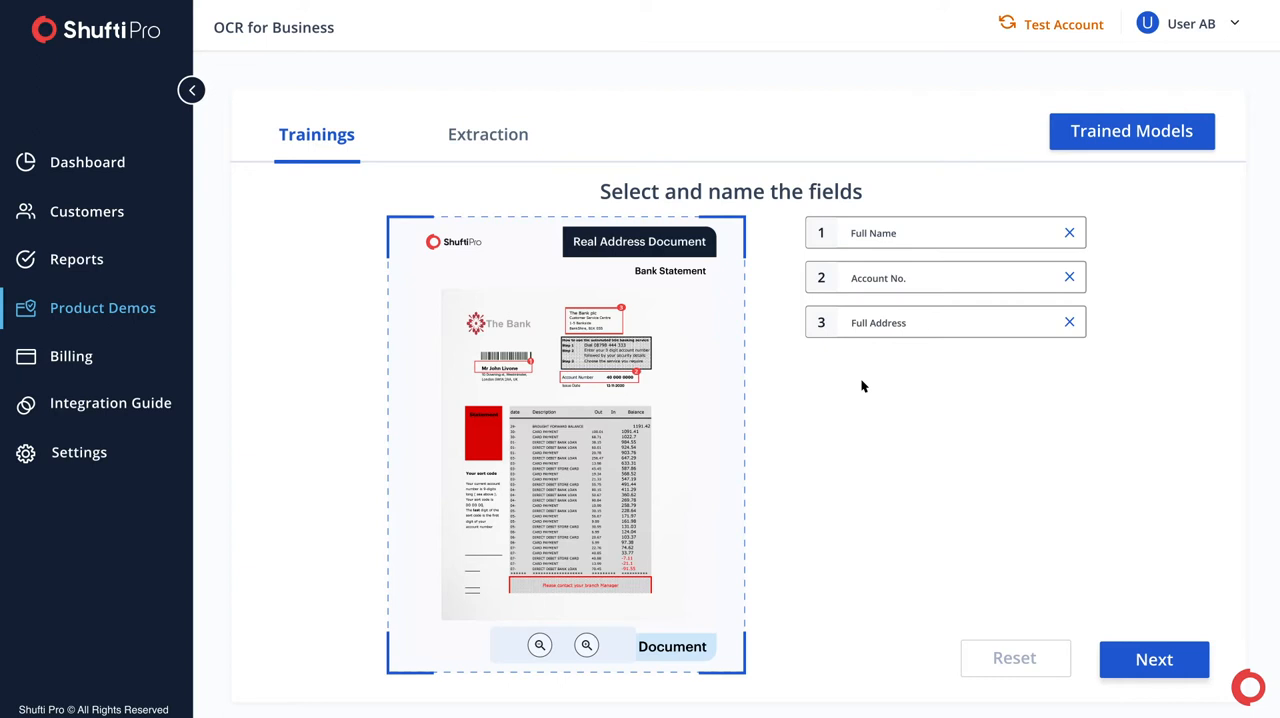
pyautogui.moveTo(1075, 607)
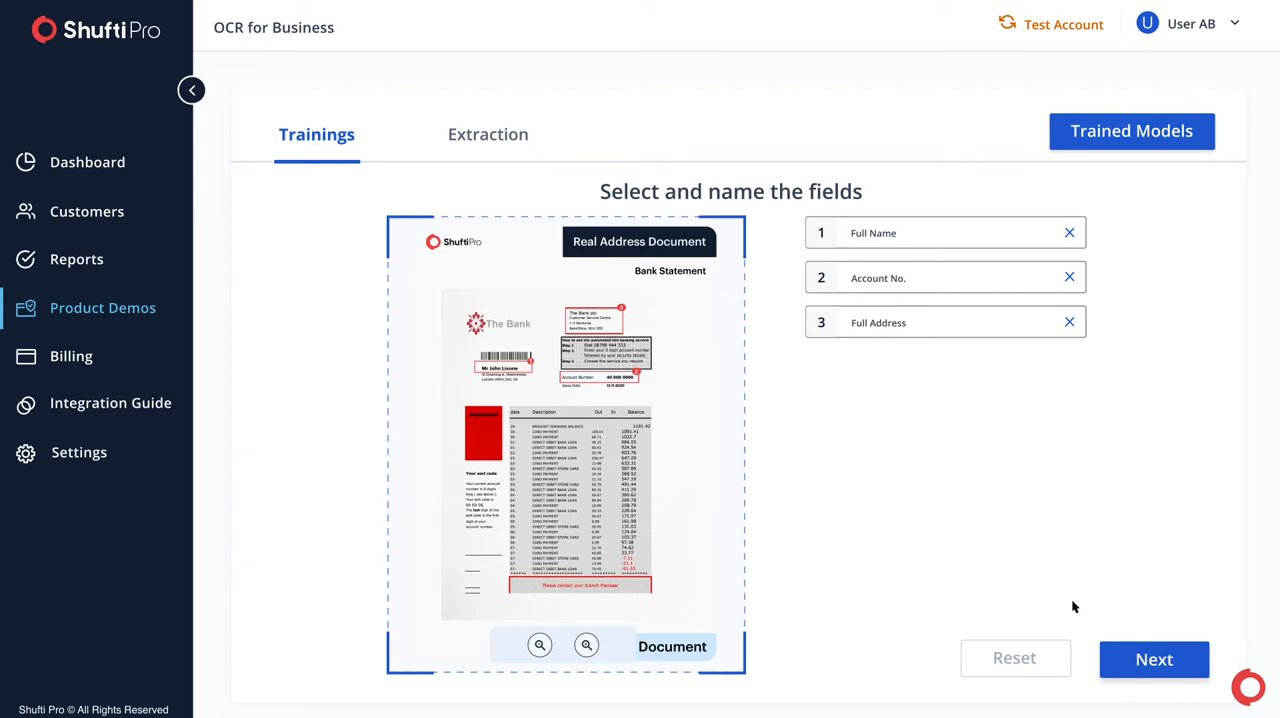
# Name the model Model Name-1 and train it on the annotated fields.
pyautogui.click(1153, 659)
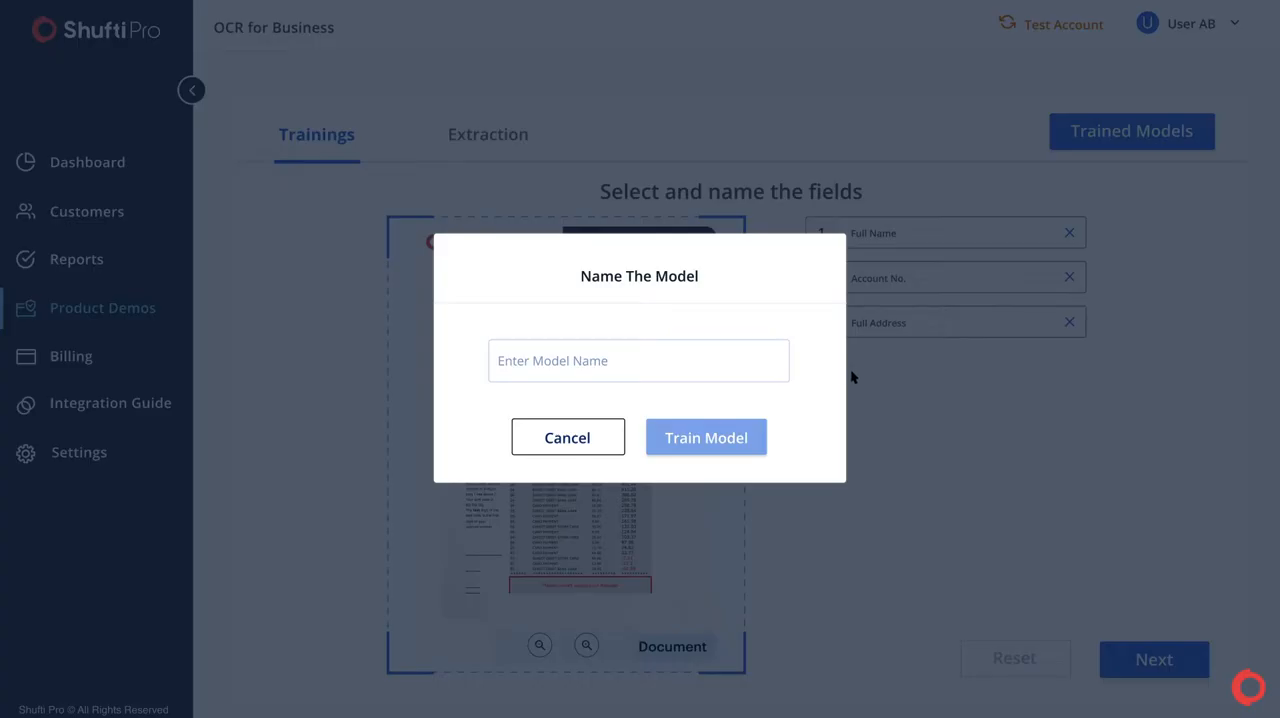
pyautogui.write('Model Name-1')
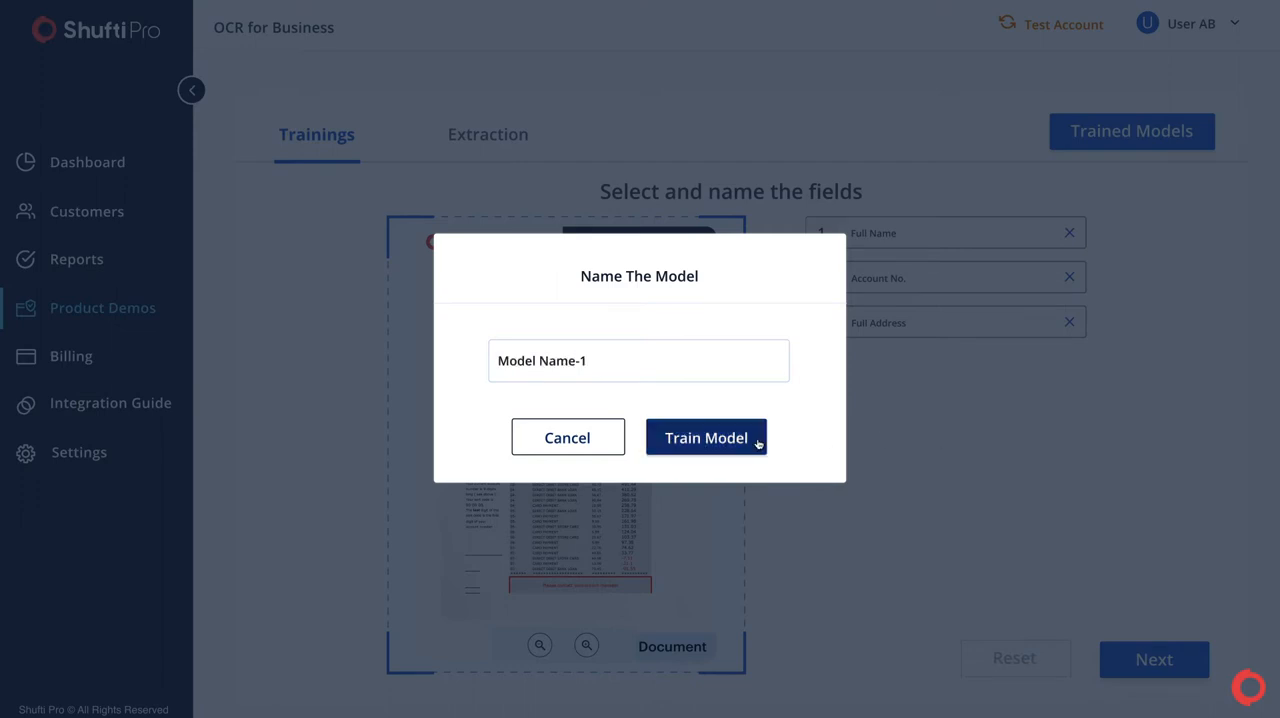
pyautogui.click(706, 437)
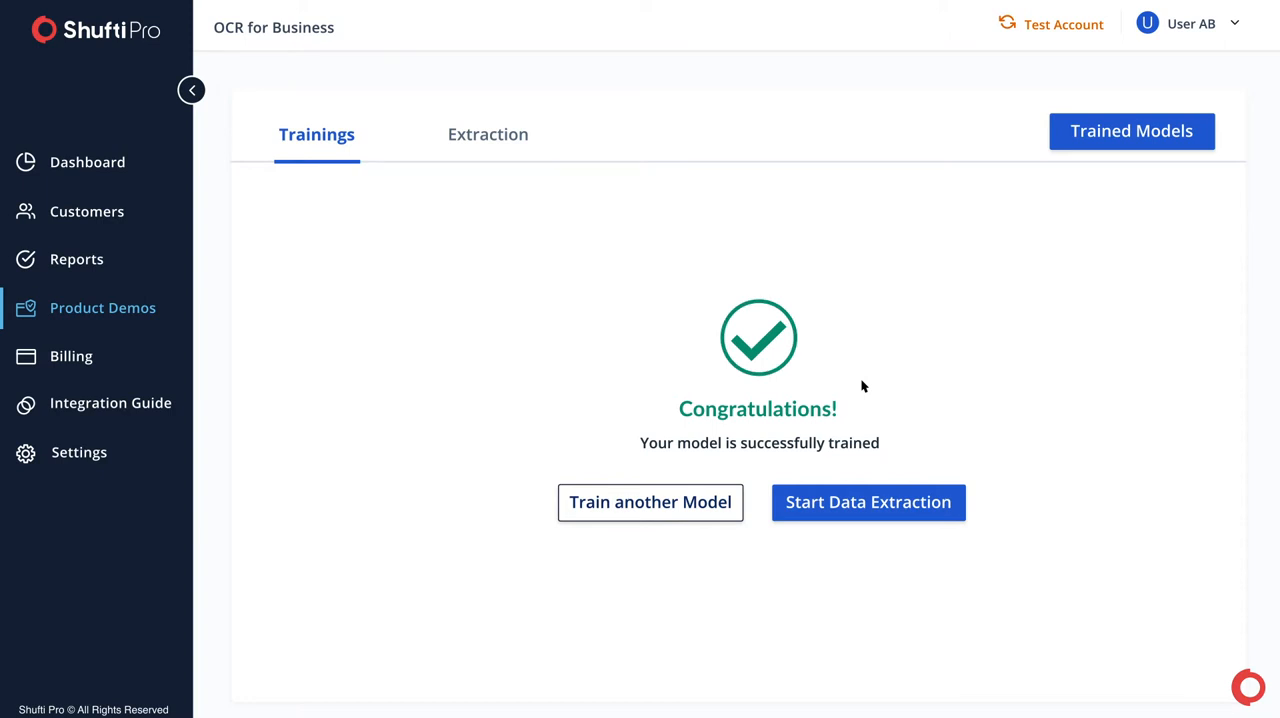
pyautogui.moveTo(895, 533)
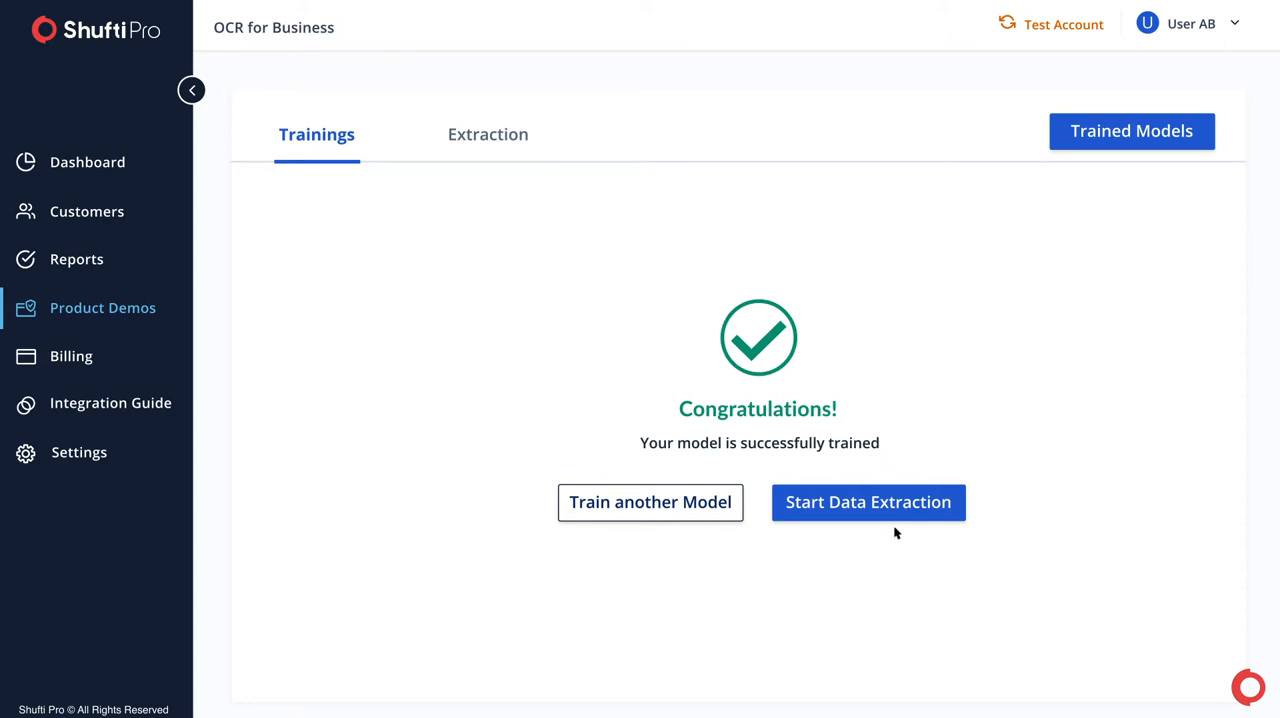
pyautogui.moveTo(654, 532)
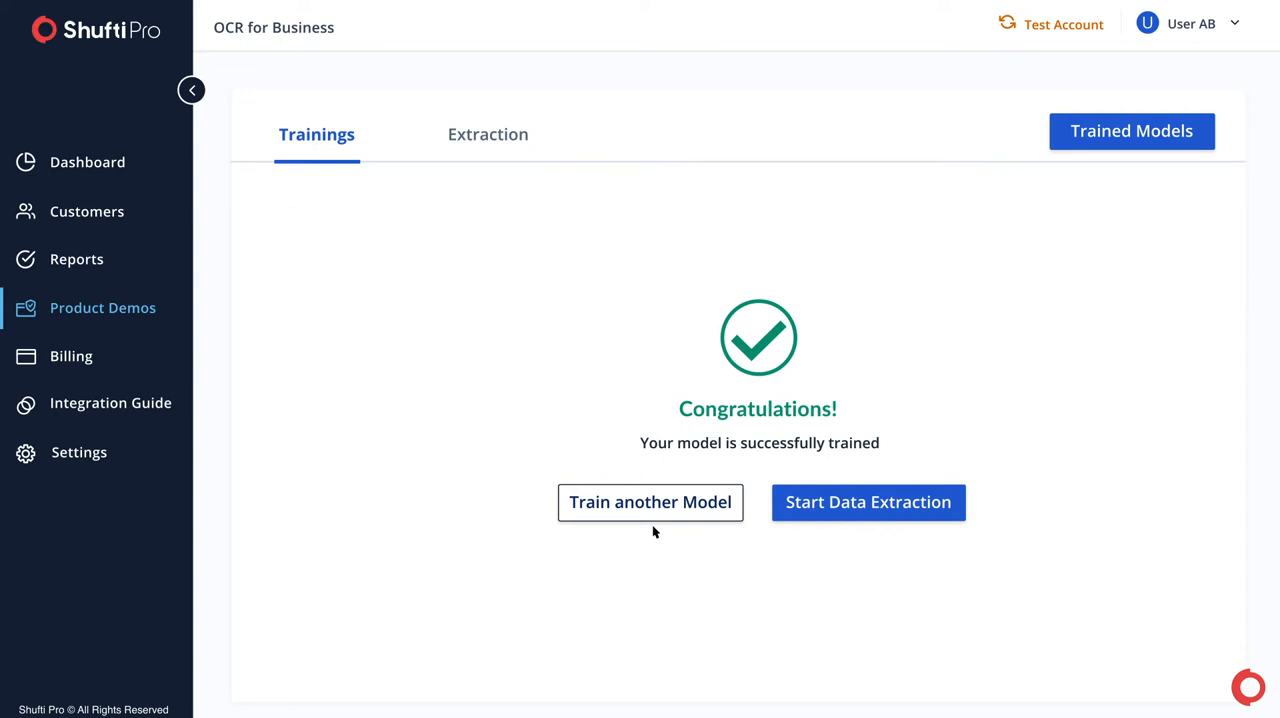
pyautogui.moveTo(765, 432)
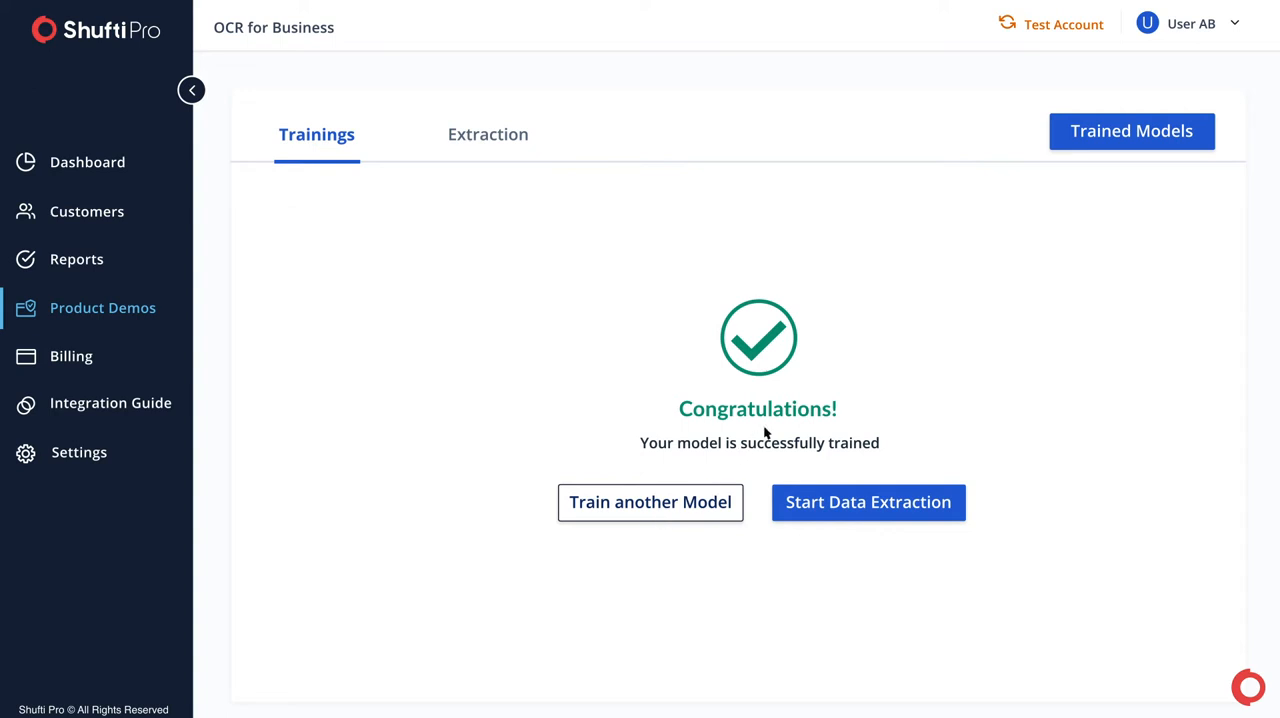
# Confirm Model Name-1 lists Full Name, Account No. and Full Address, then return to the success page.
pyautogui.click(1131, 131)
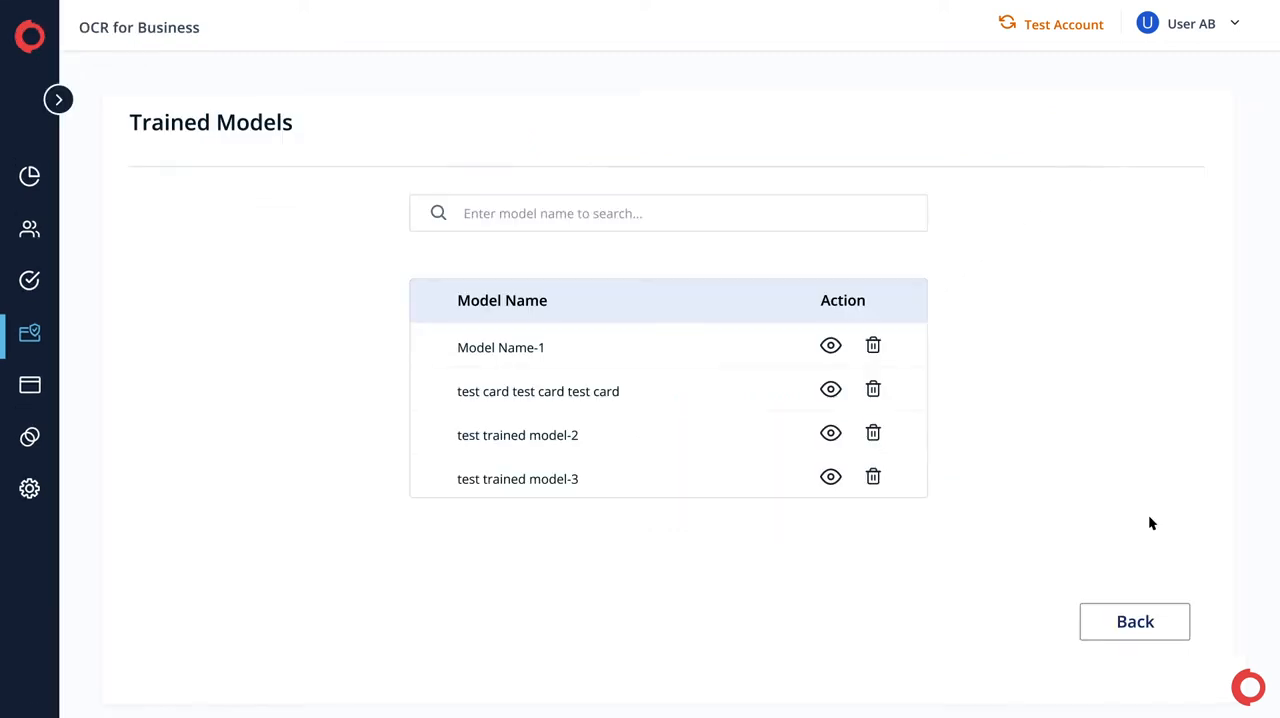
pyautogui.moveTo(1138, 515)
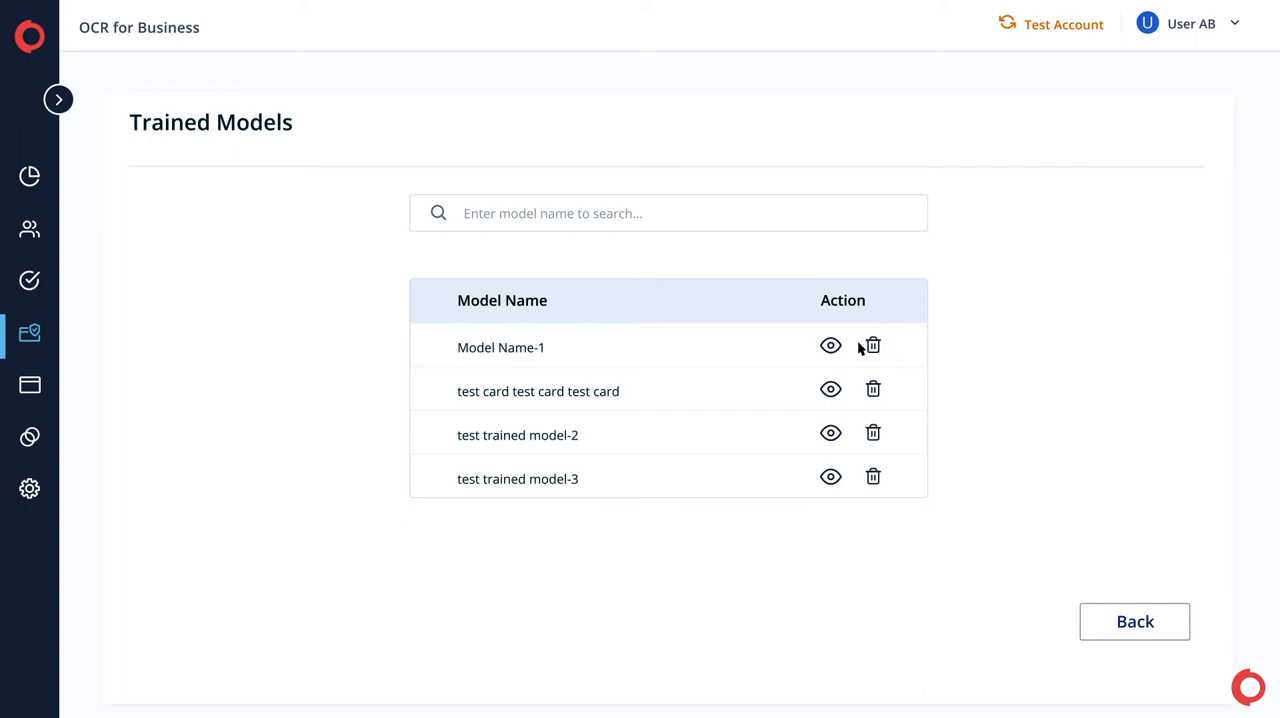
pyautogui.moveTo(830, 346)
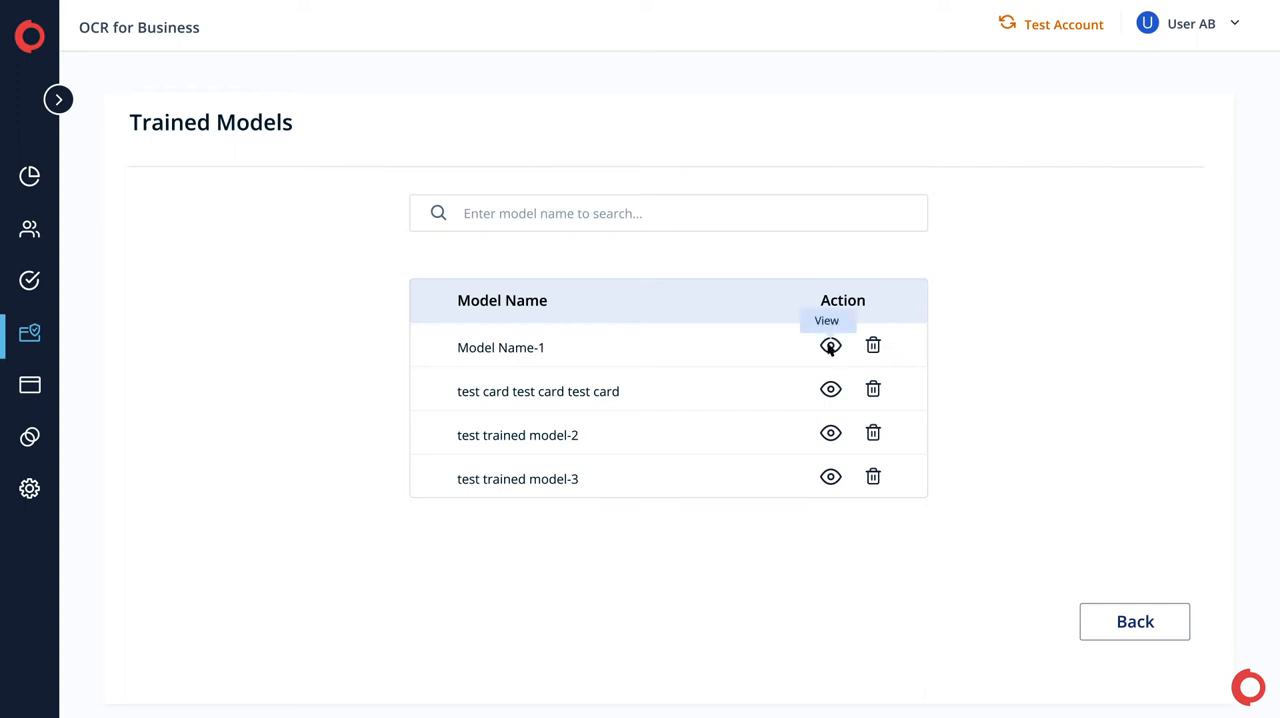
pyautogui.click(831, 346)
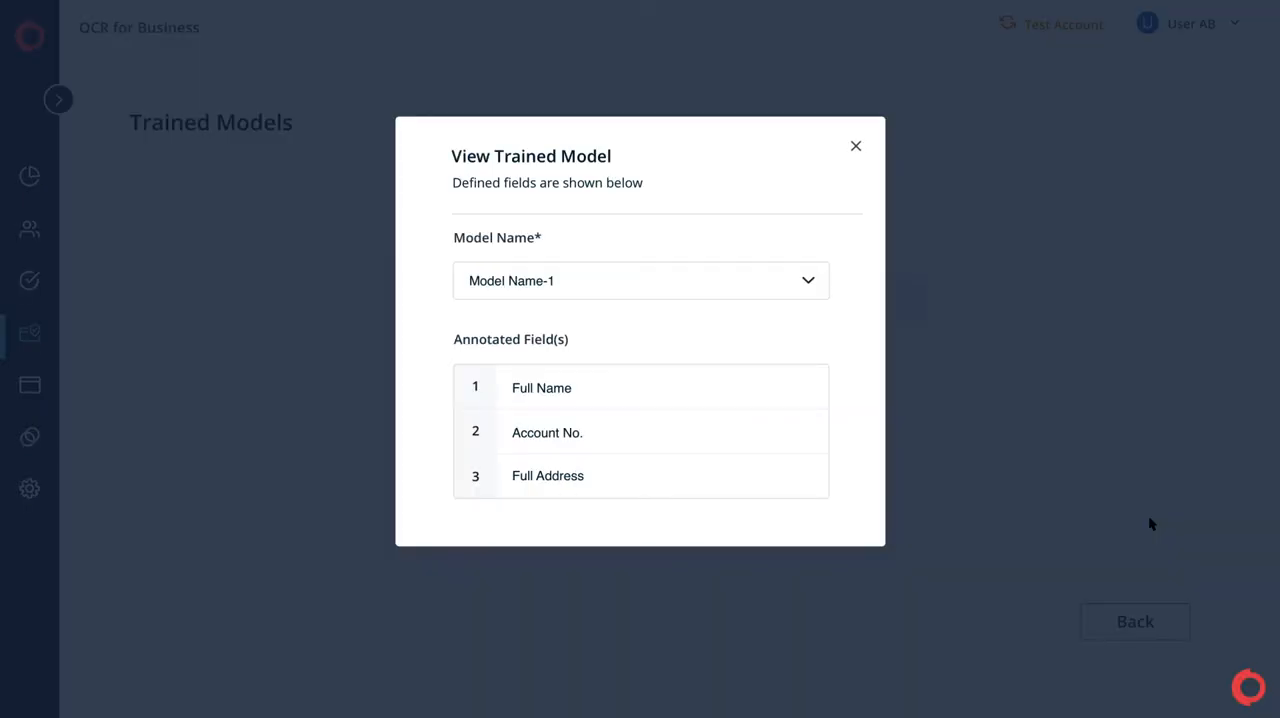
pyautogui.moveTo(1016, 351)
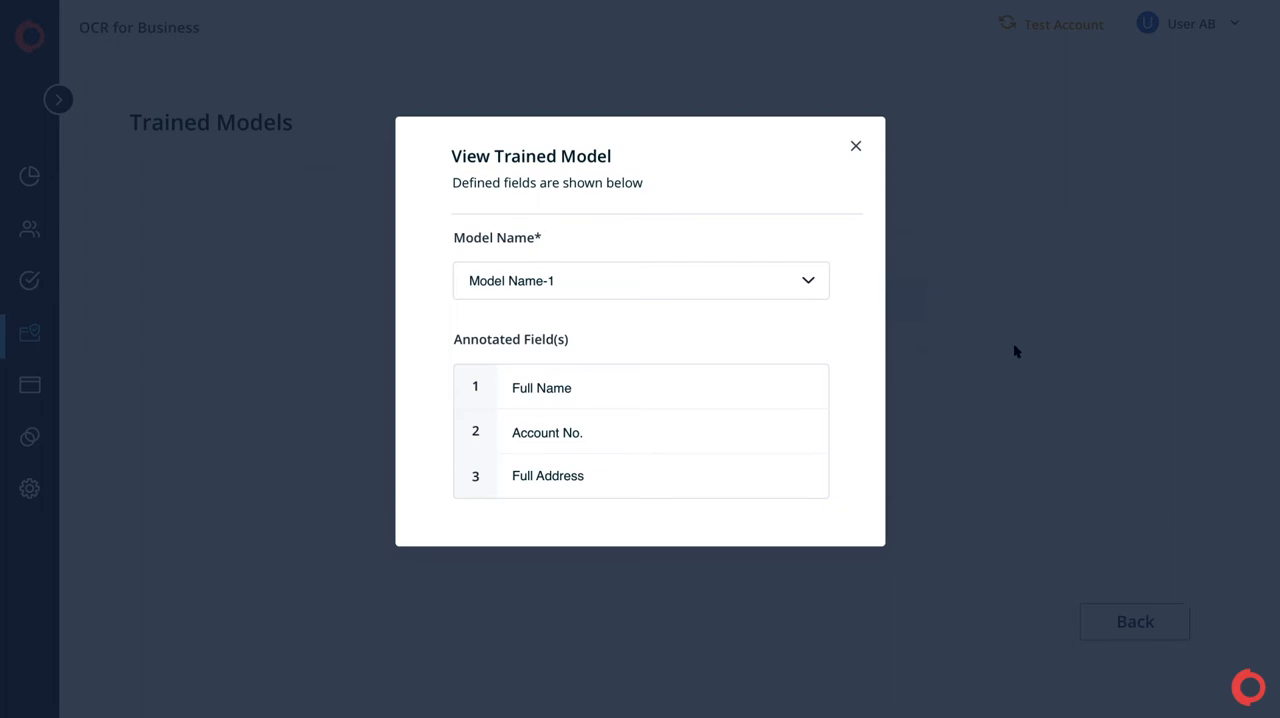
pyautogui.click(855, 146)
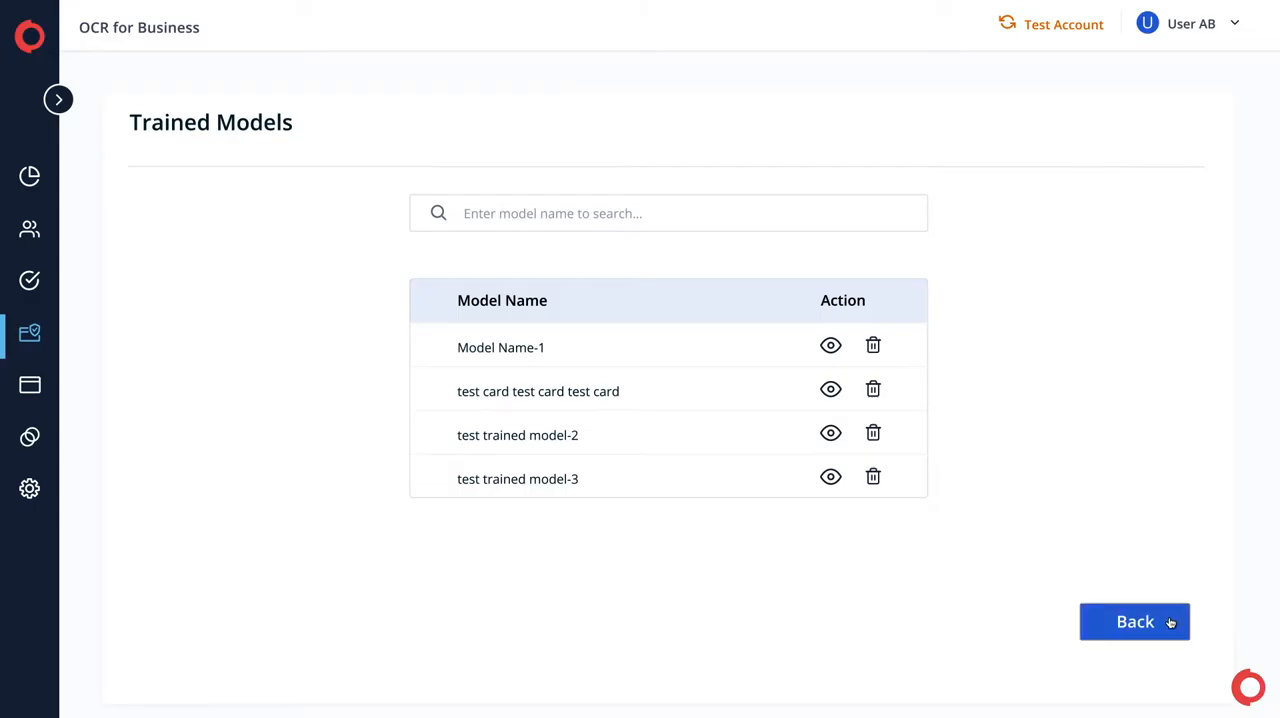
pyautogui.click(1134, 621)
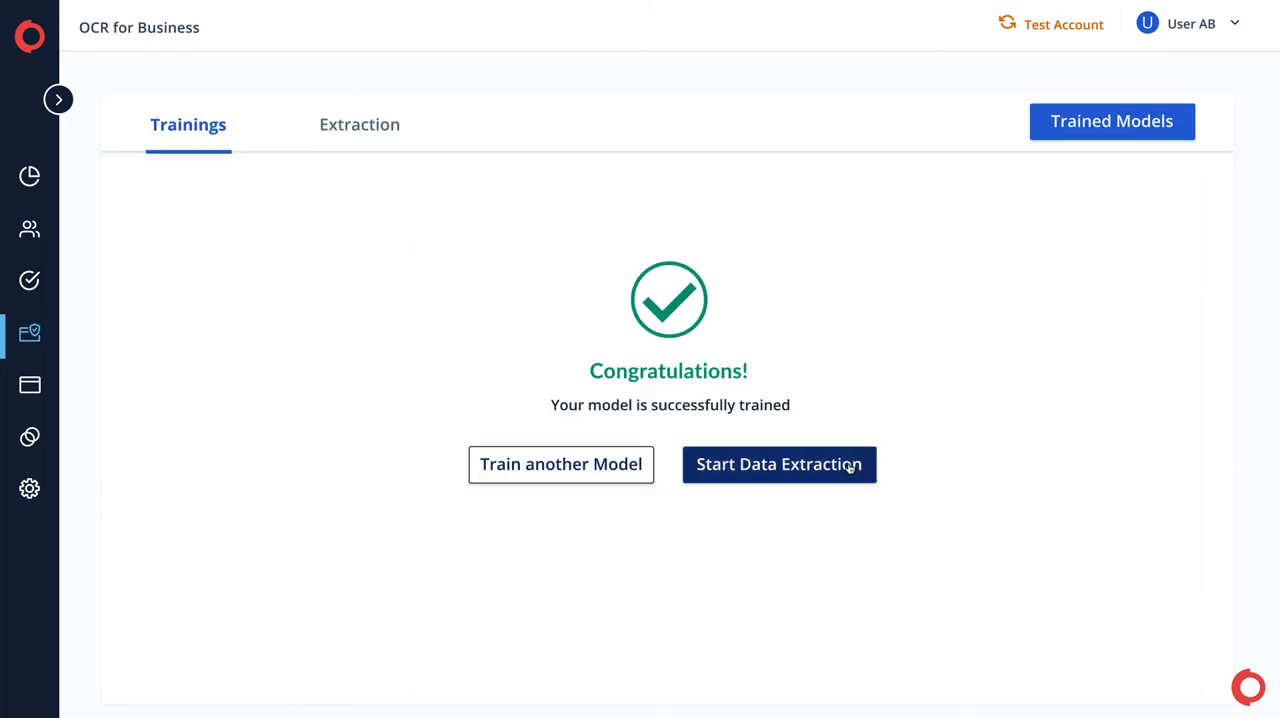
# Choose Model Name-1, upload the bank statement PNGs and preview the first statement.
pyautogui.click(778, 464)
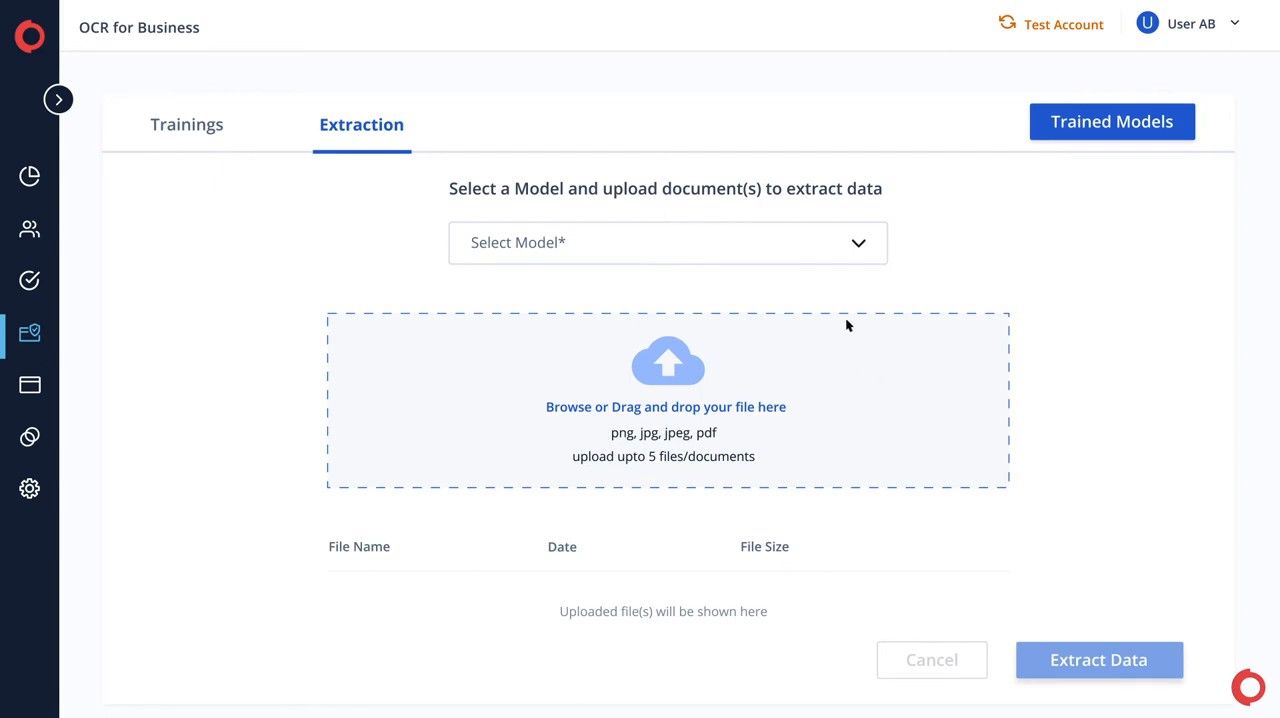
pyautogui.click(667, 242)
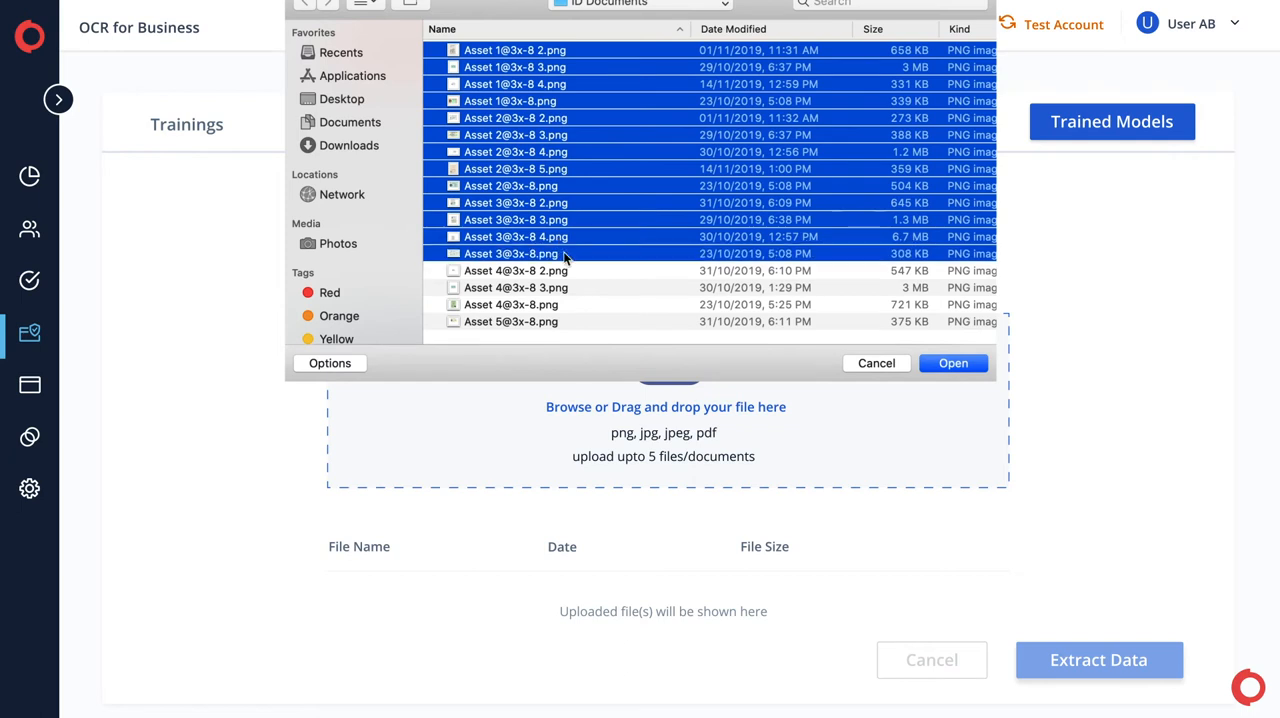
pyautogui.click(951, 363)
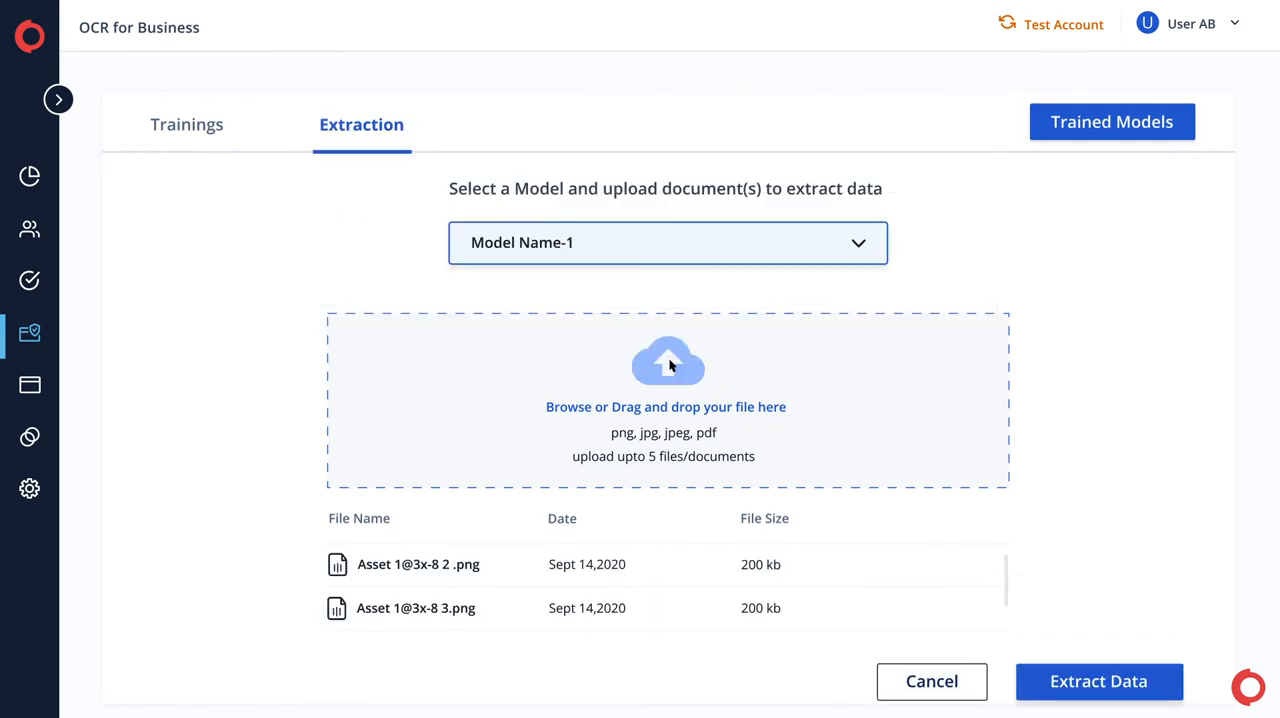
pyautogui.moveTo(819, 518)
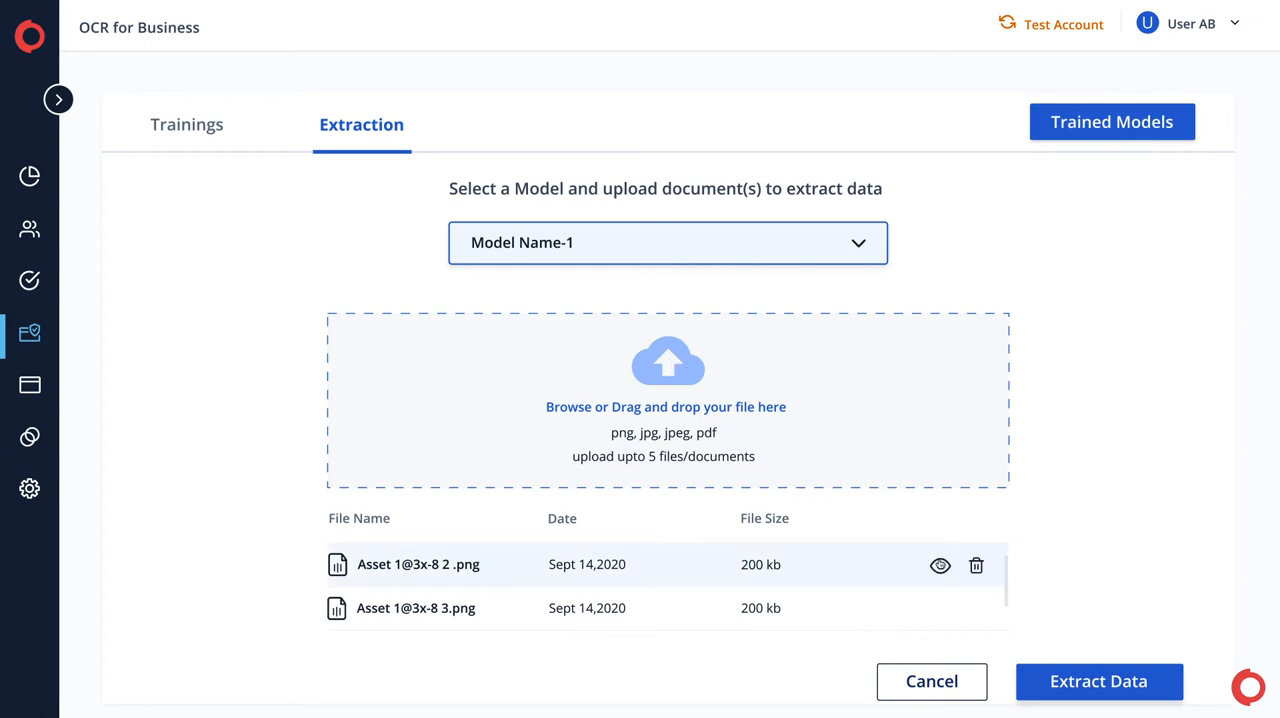
pyautogui.click(939, 565)
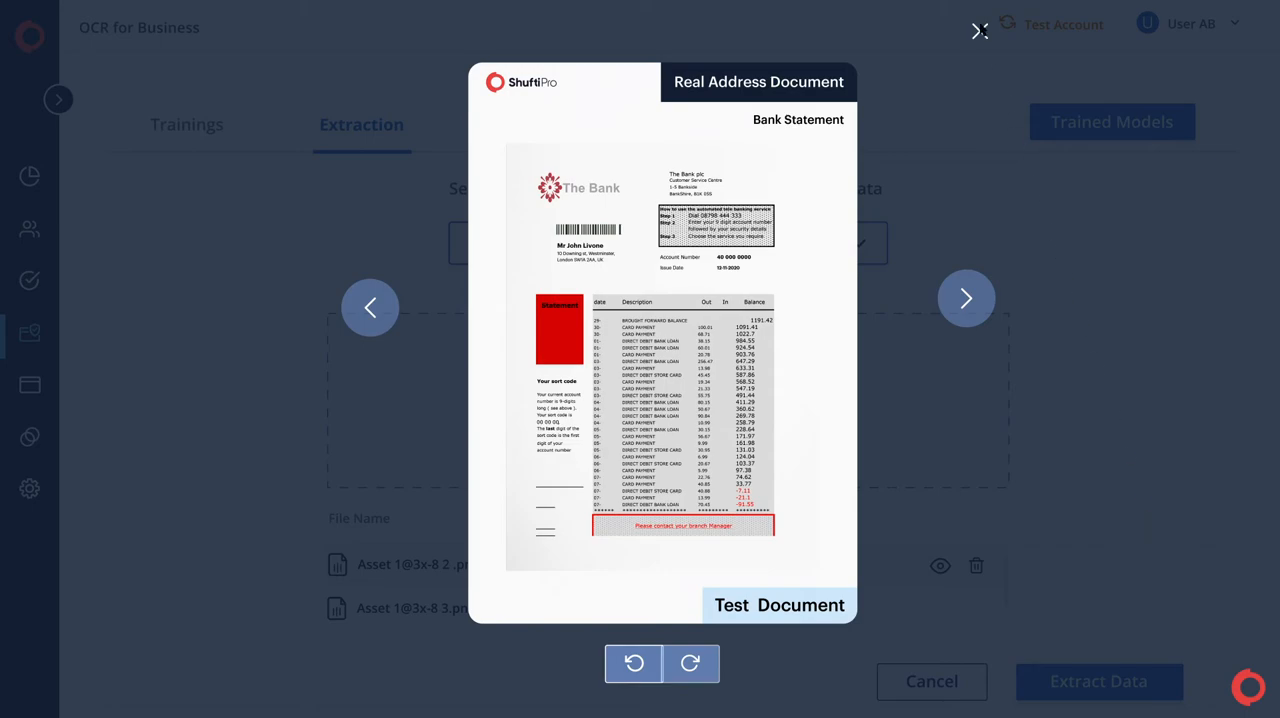
pyautogui.click(980, 30)
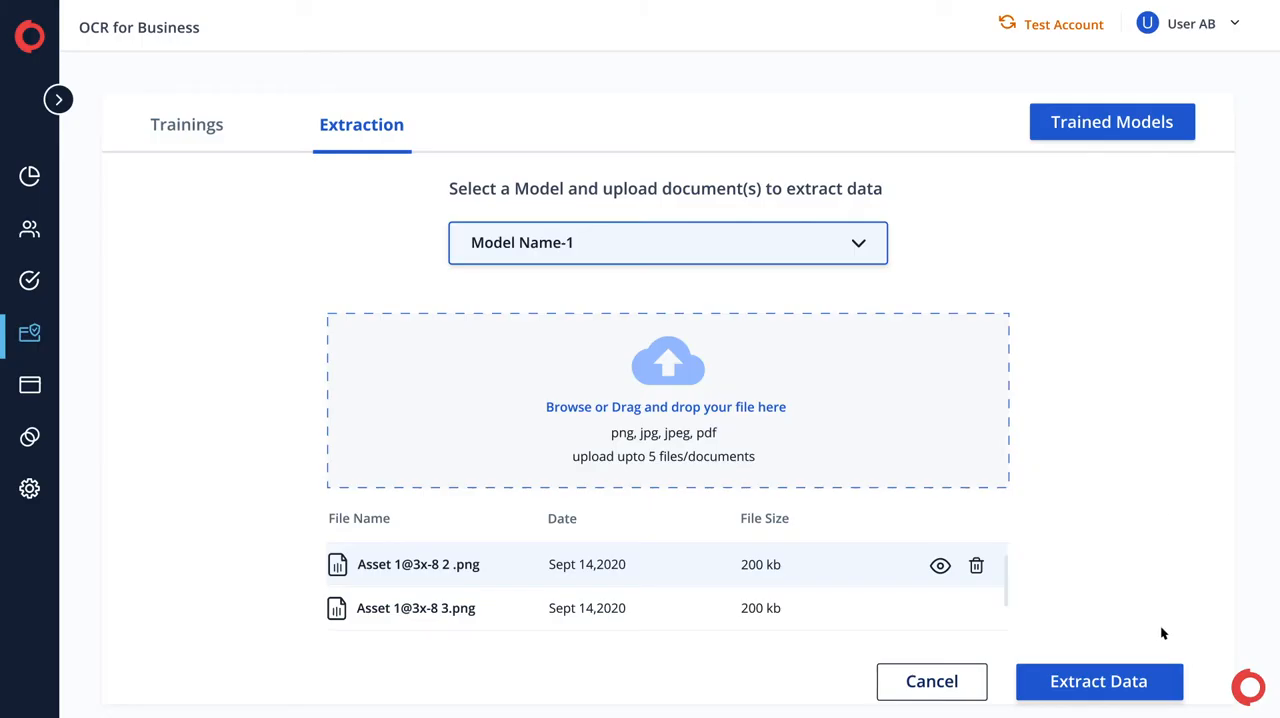
# Run Extract Data so the uploaded statements begin processing.
pyautogui.click(1098, 681)
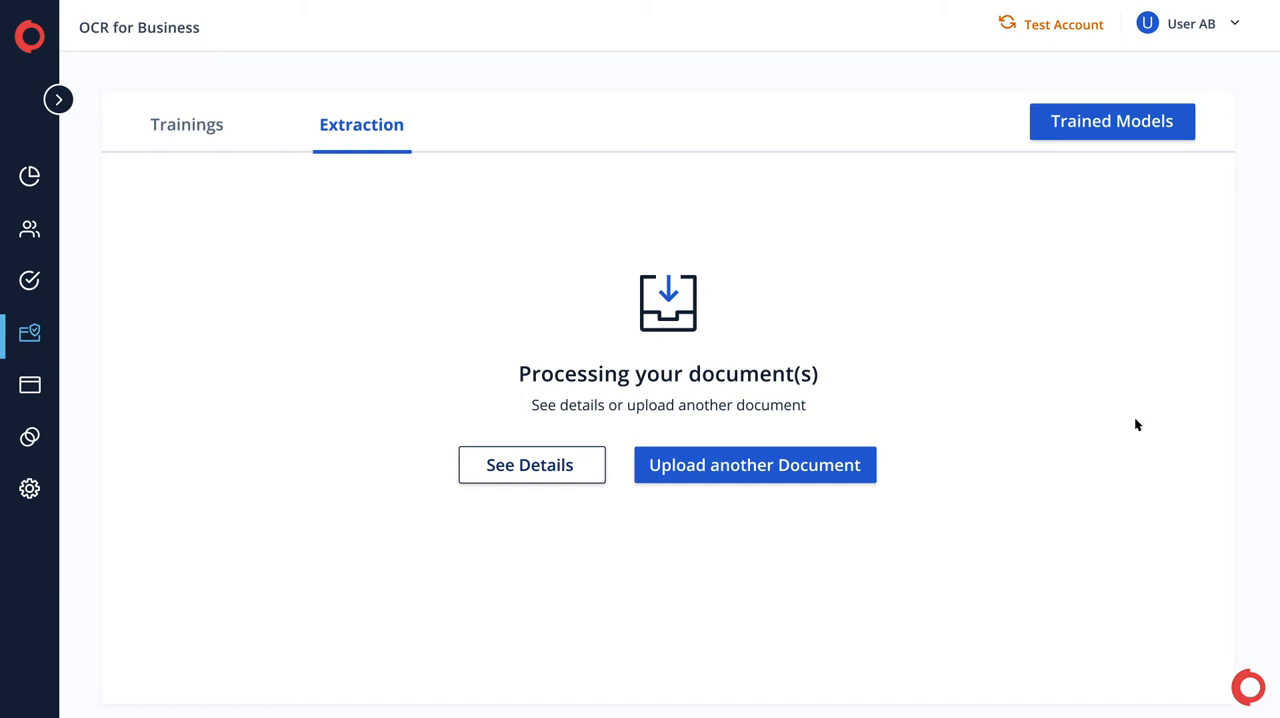
pyautogui.moveTo(527, 499)
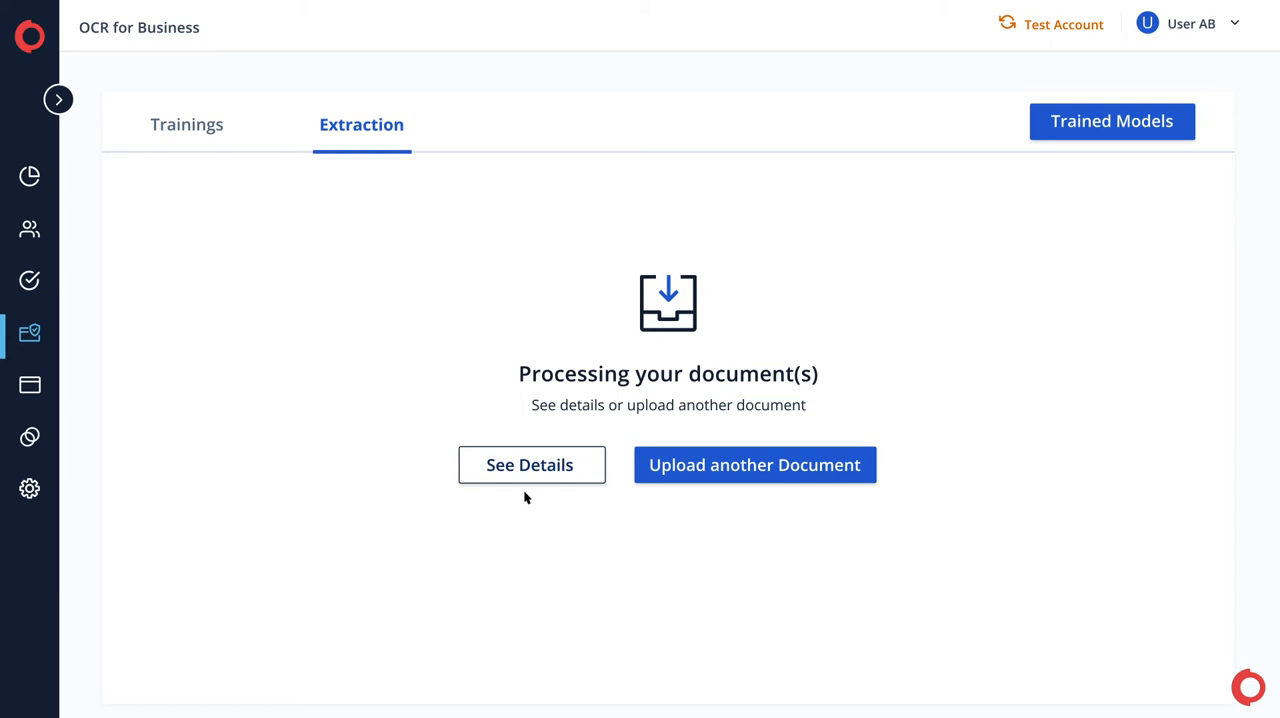
pyautogui.moveTo(716, 496)
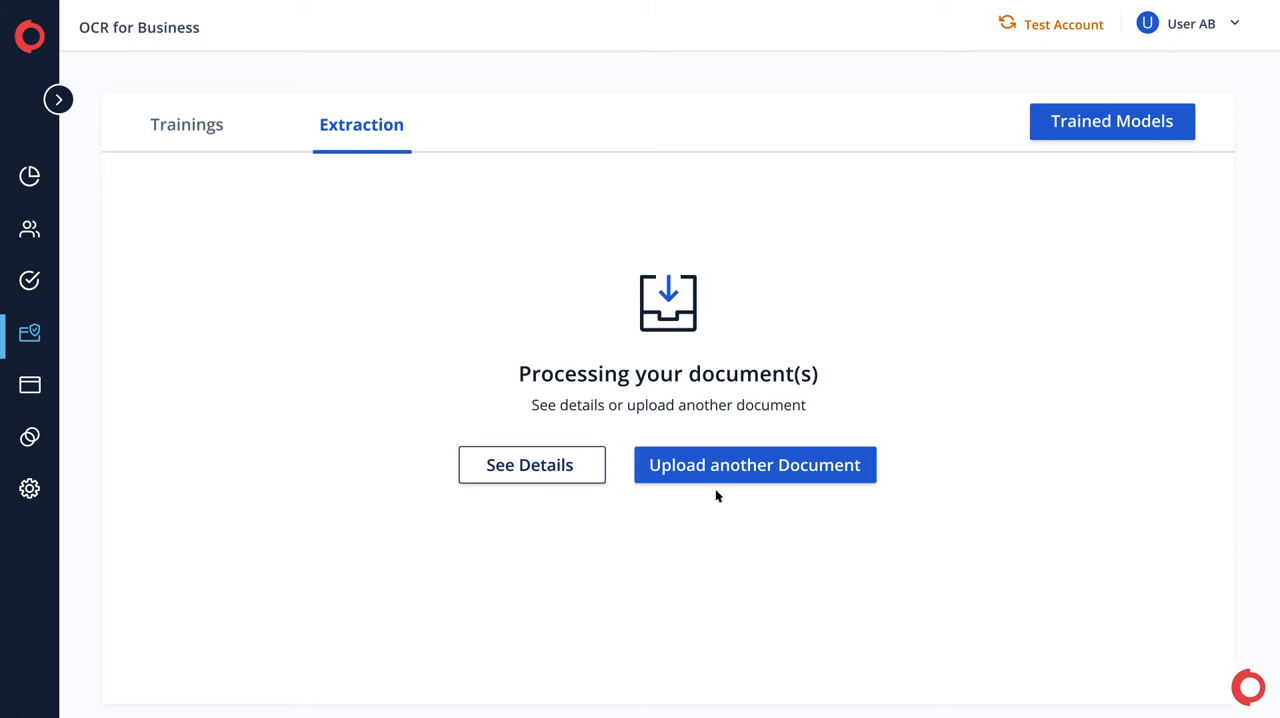
pyautogui.moveTo(554, 470)
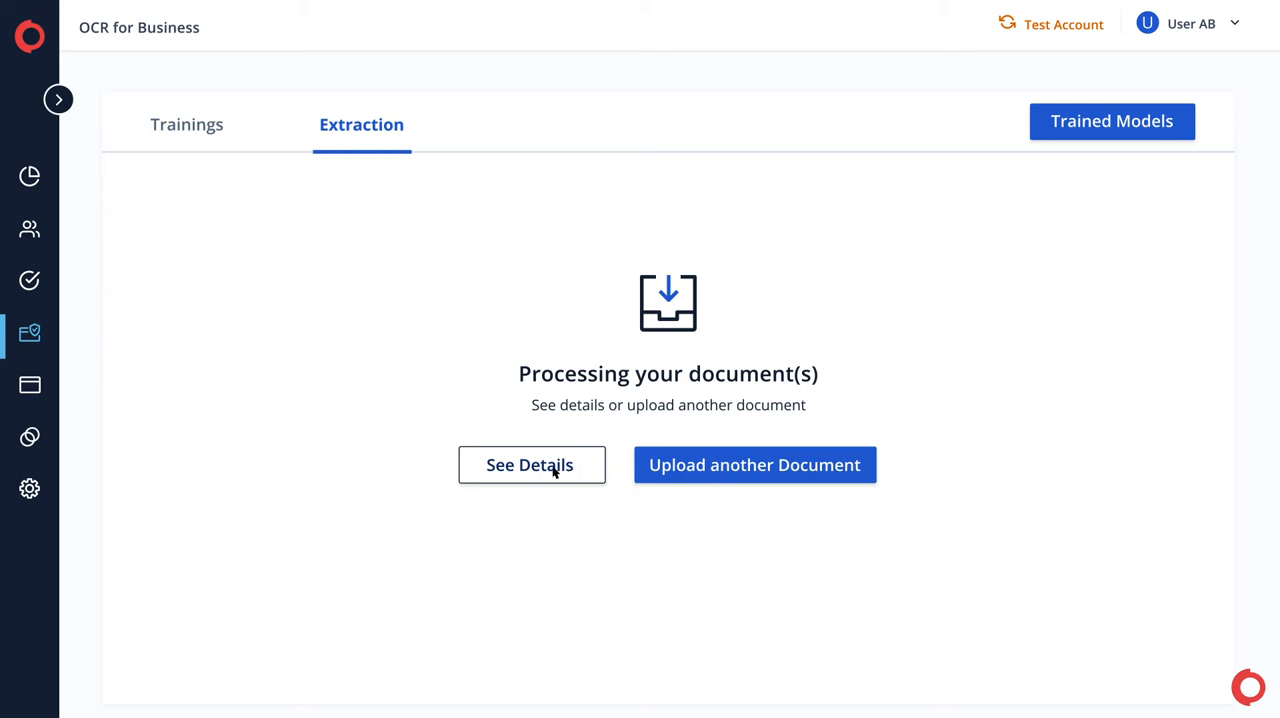
# Review the OCR Extracted Data table of names, account numbers and addresses, plus the Proofs section.
pyautogui.click(531, 464)
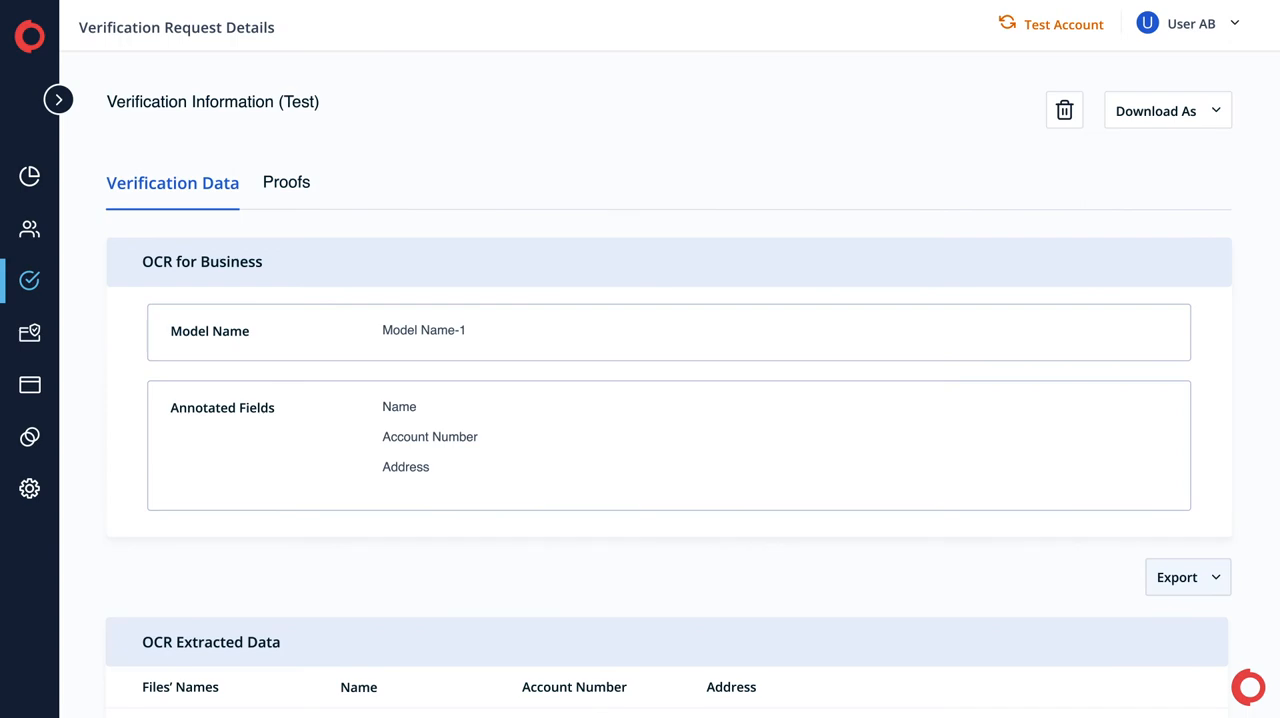
pyautogui.scroll(-3)
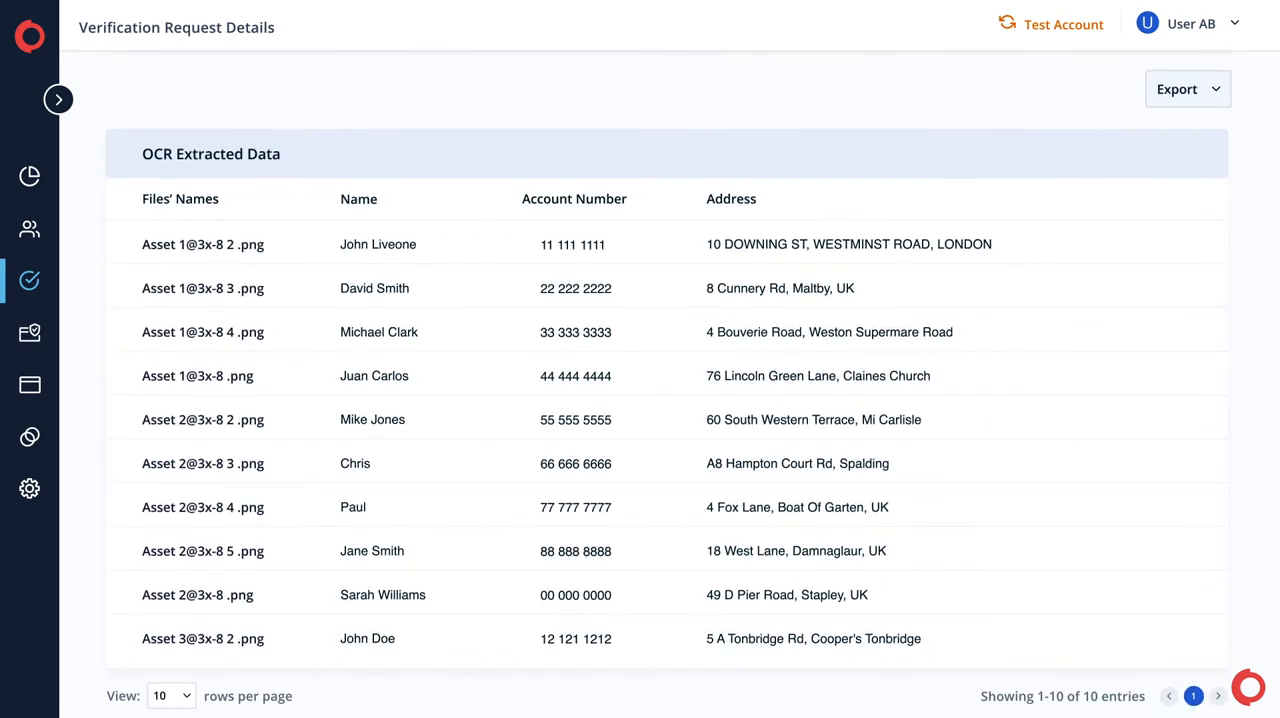
pyautogui.scroll(-3)
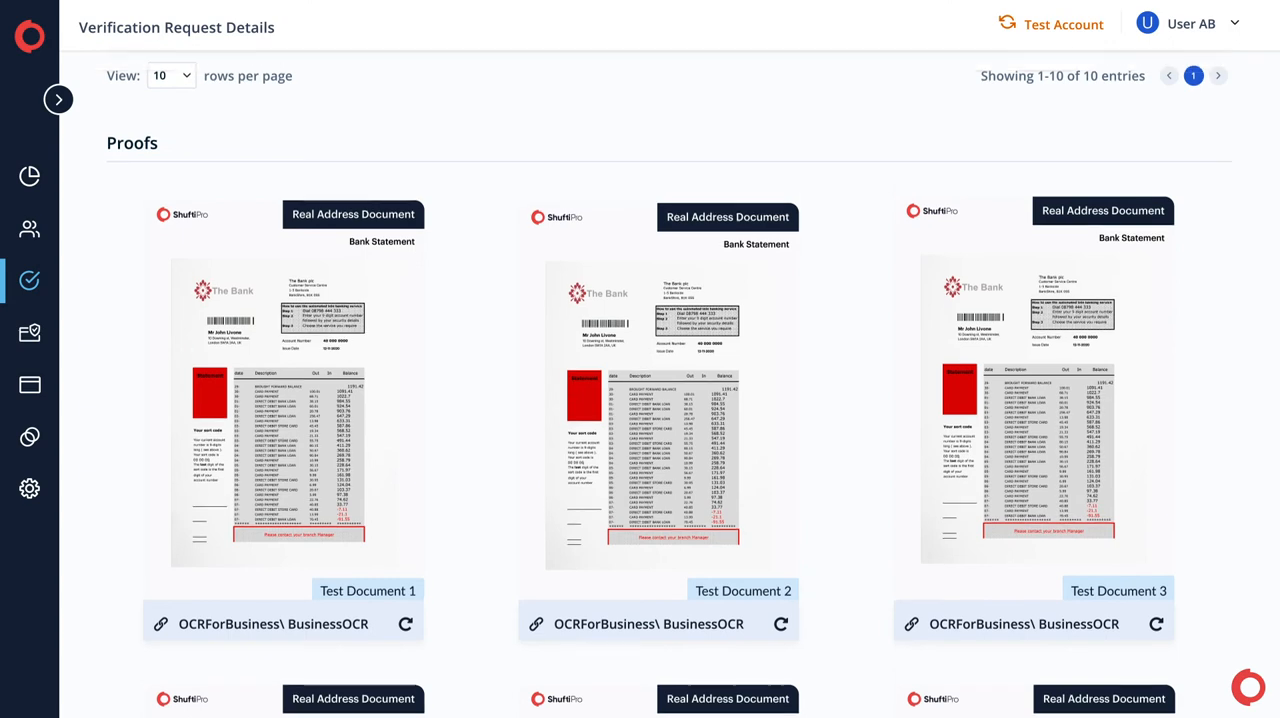
pyautogui.scroll(-3)
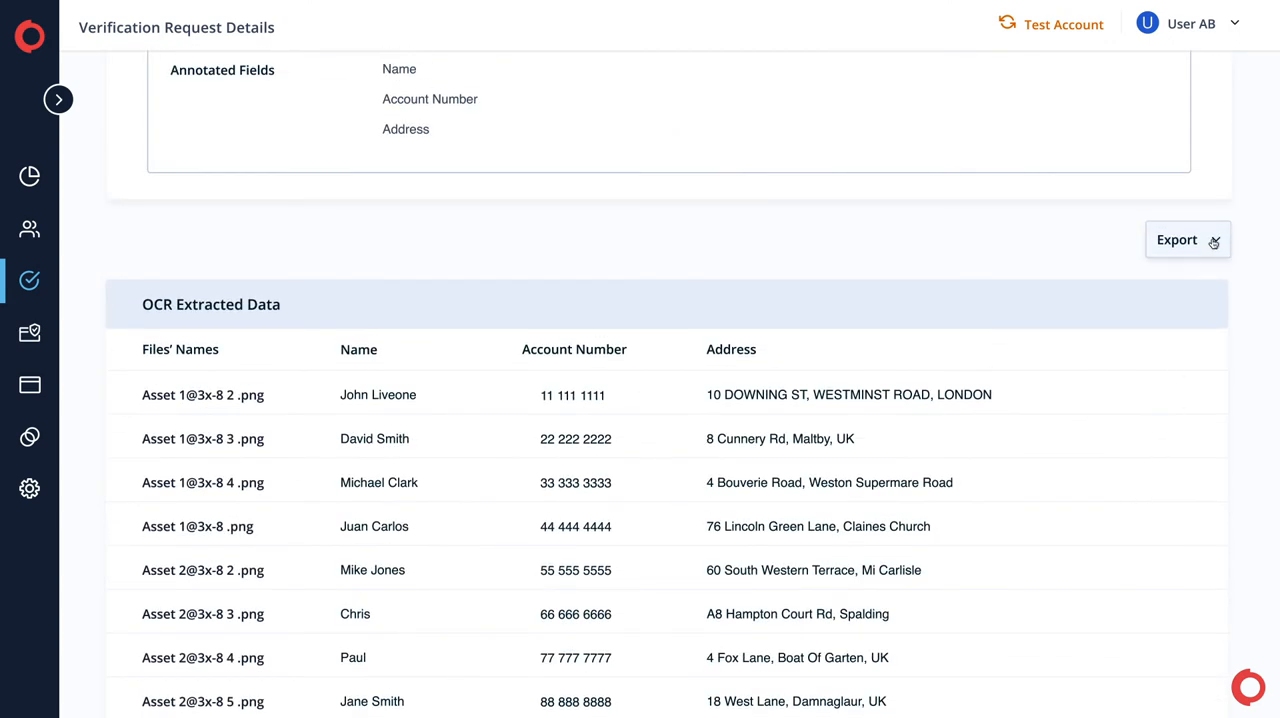
# Export the results as Excel and view SPBusinessOcr (1).xls, checking the name Juan Carlos.
pyautogui.click(1187, 239)
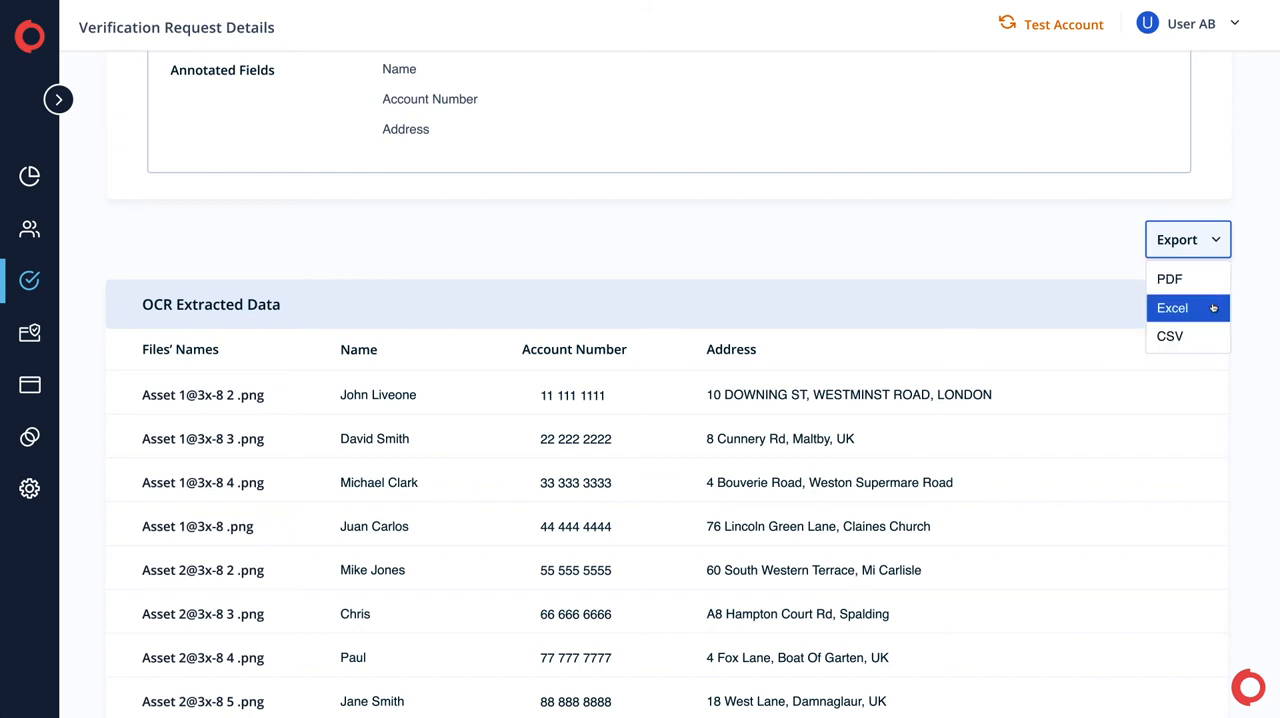
pyautogui.click(1172, 307)
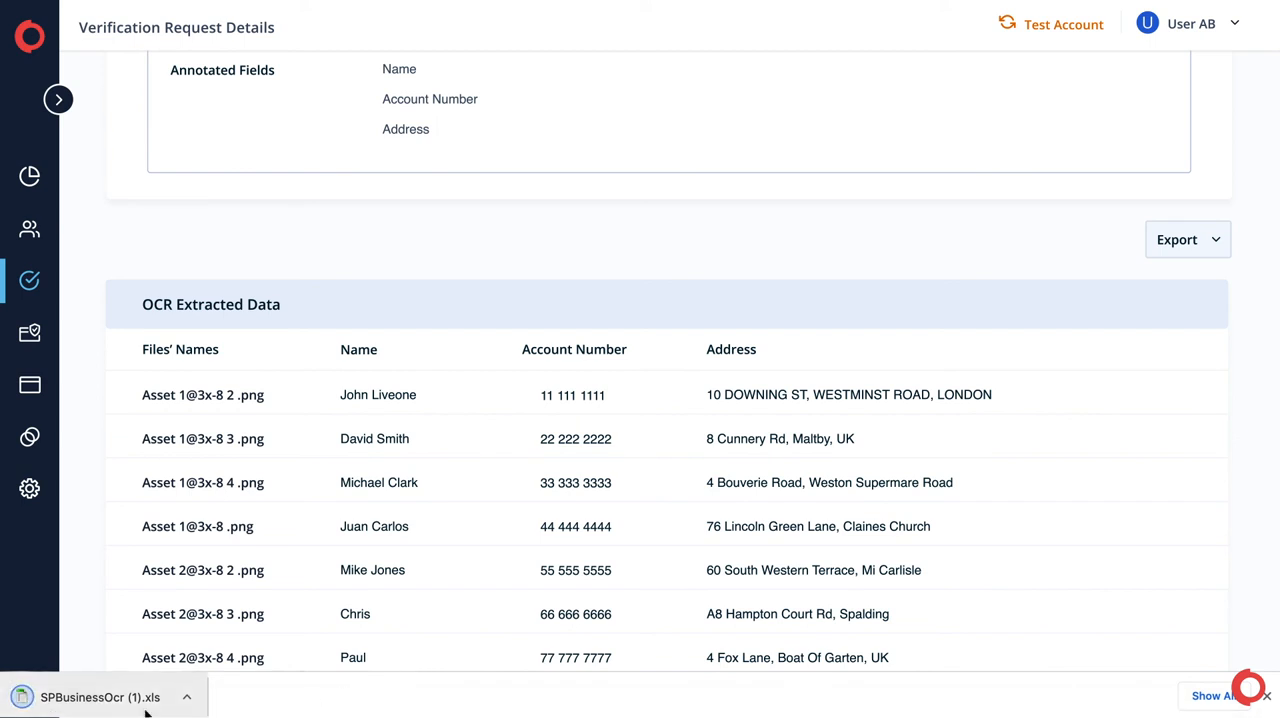
pyautogui.click(100, 697)
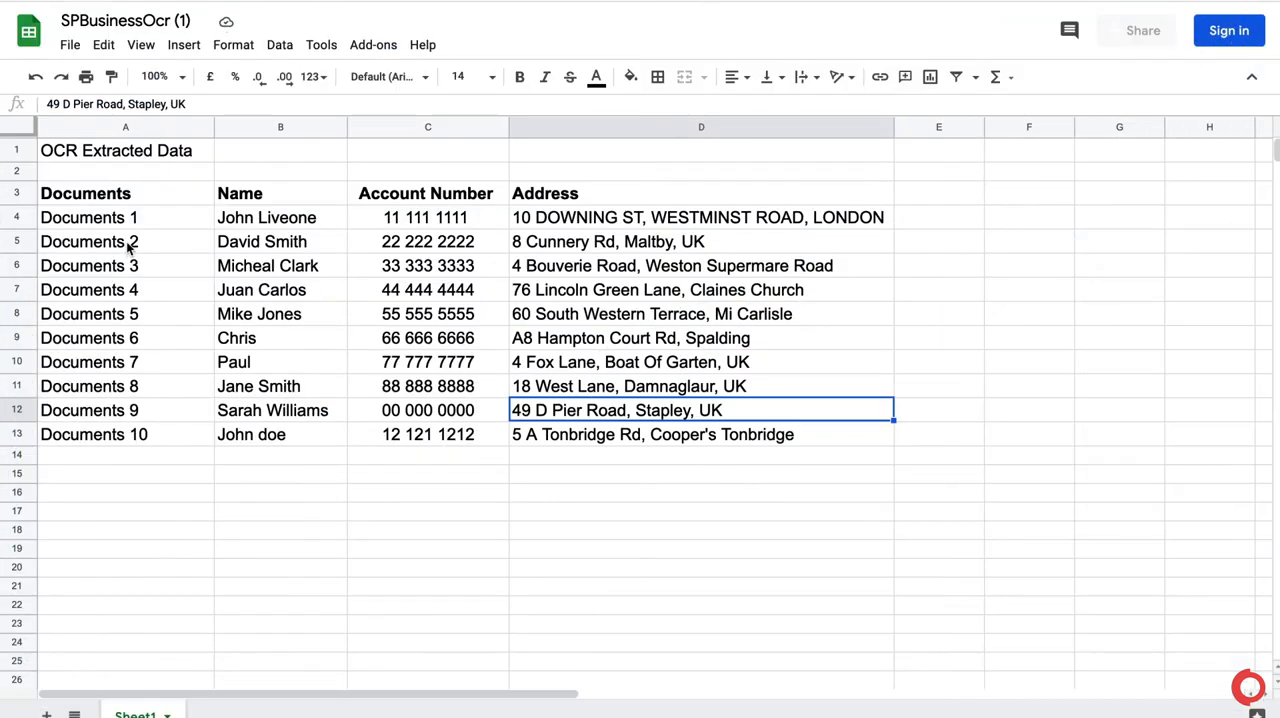
pyautogui.click(280, 289)
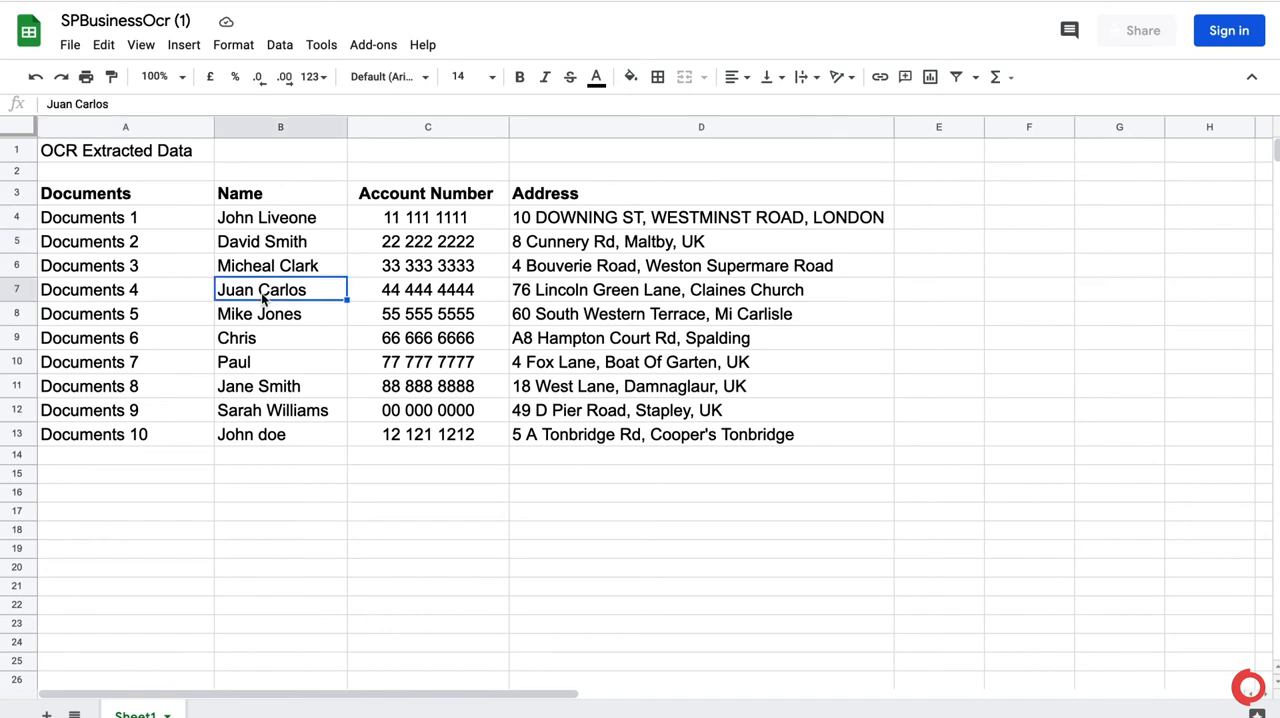